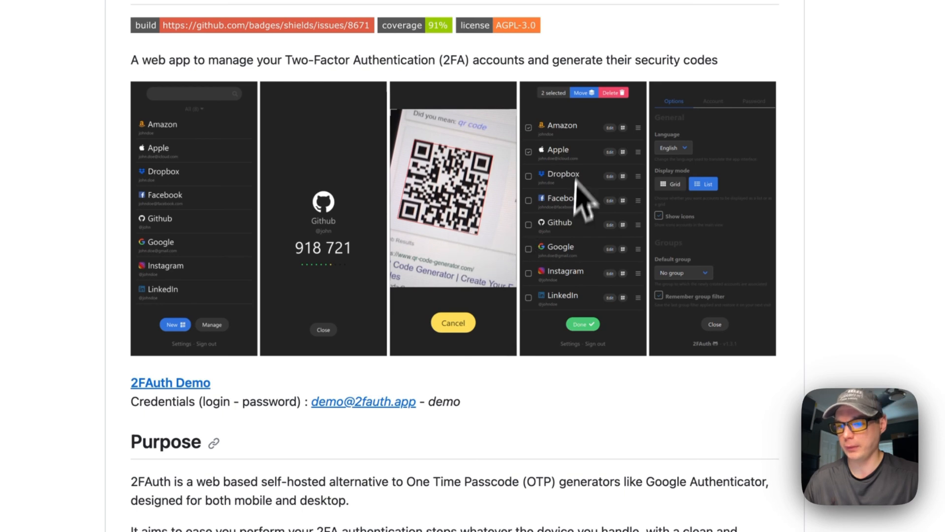
Scroll the big-bear-casaos README to the Apps table and highlight the 2fauth version
scroll(down, 3)
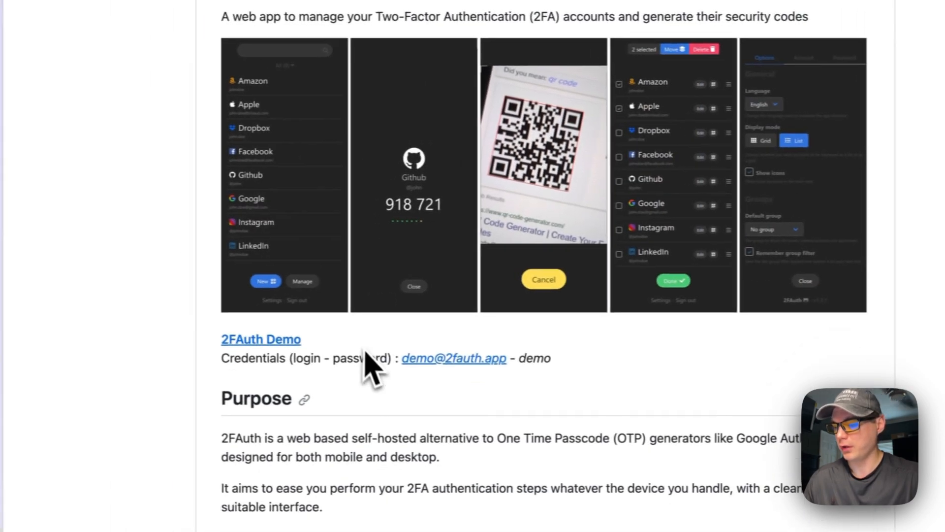
scroll(down, 3)
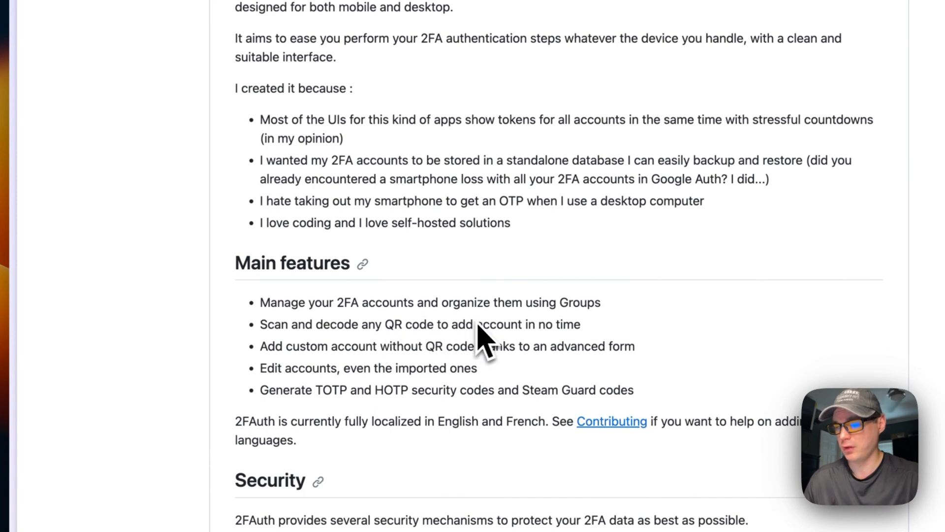
scroll(down, 3)
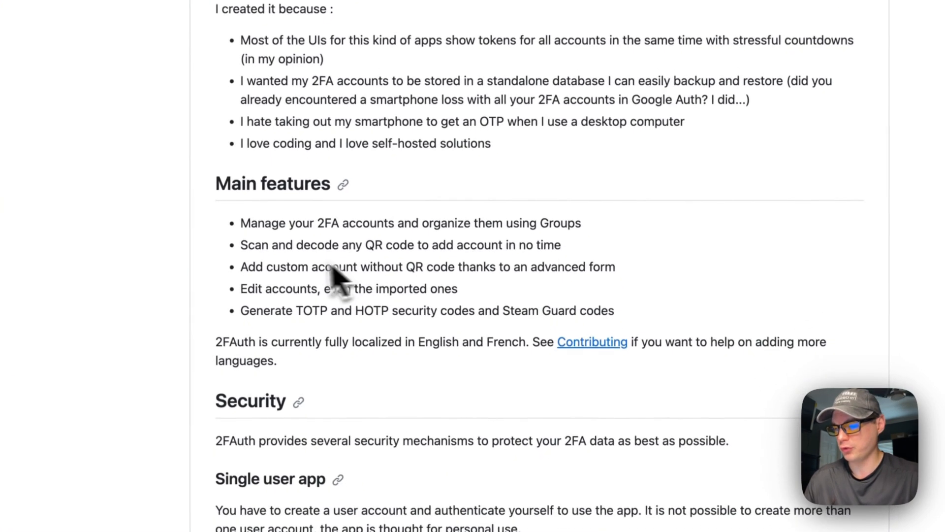
mouse_move(440, 275)
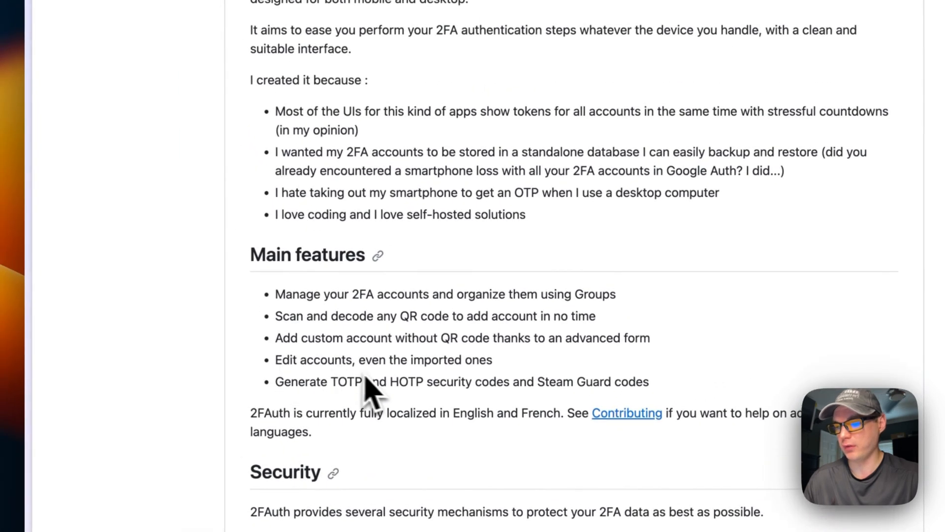
scroll(down, 3)
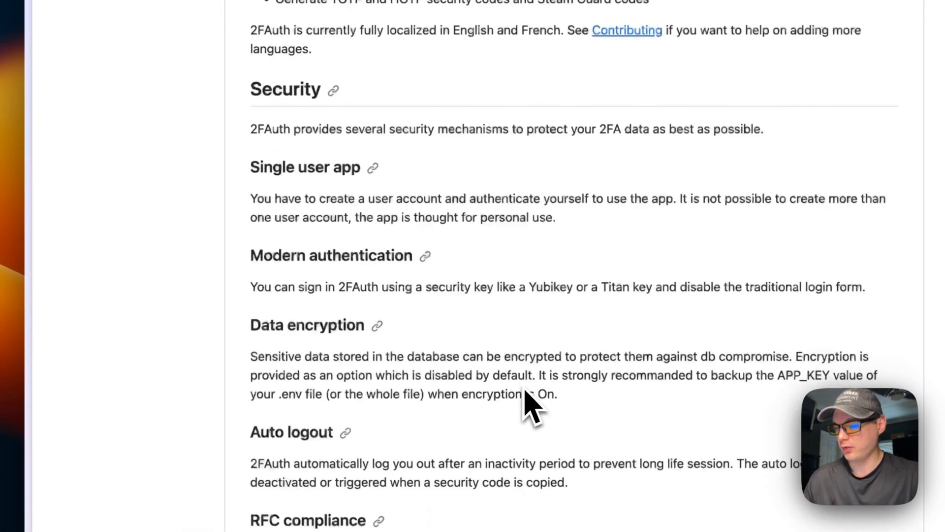
scroll(down, 3)
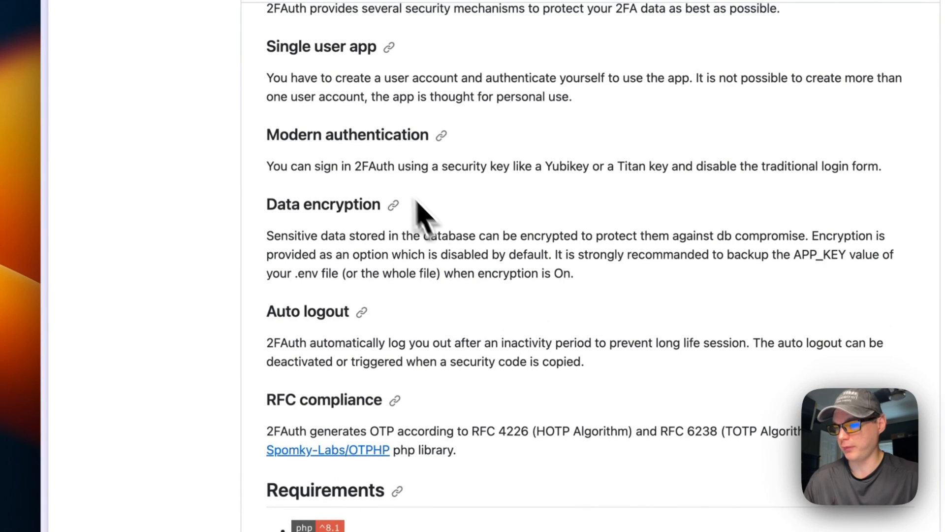
mouse_move(338, 349)
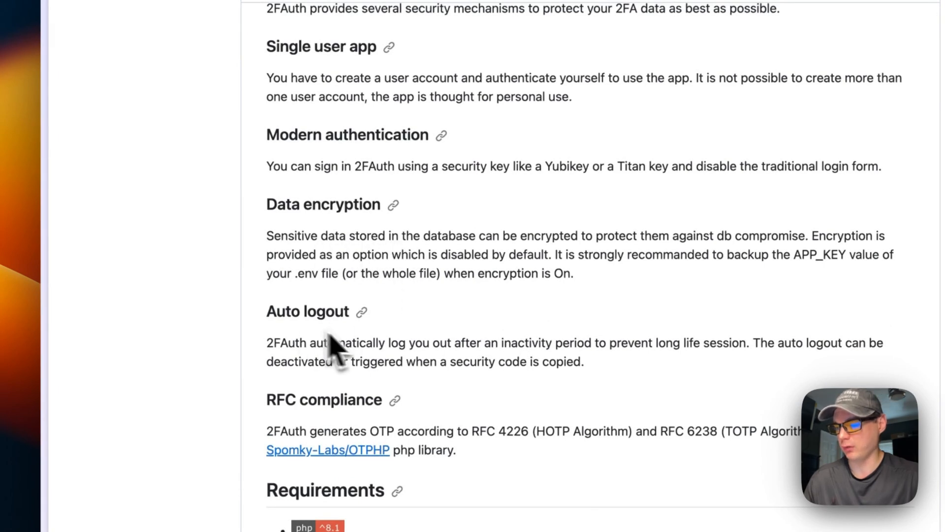
scroll(down, 3)
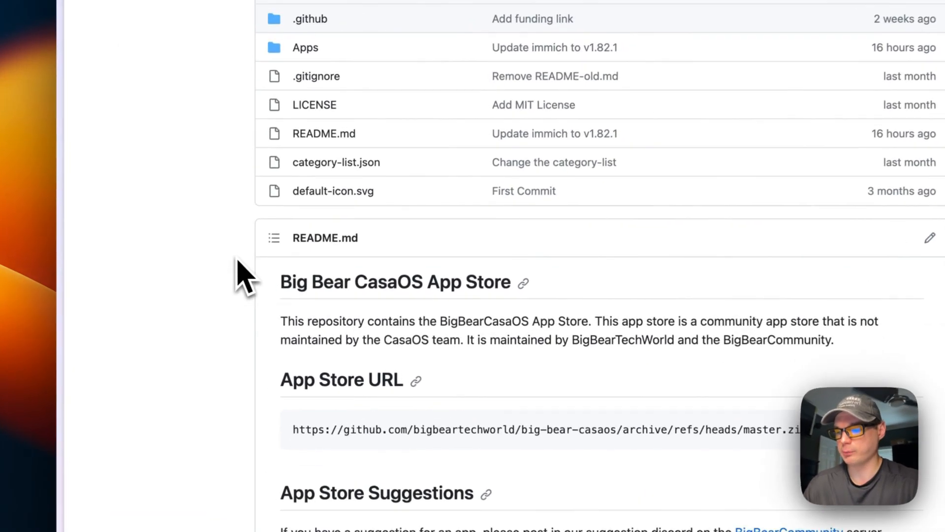
scroll(down, 3)
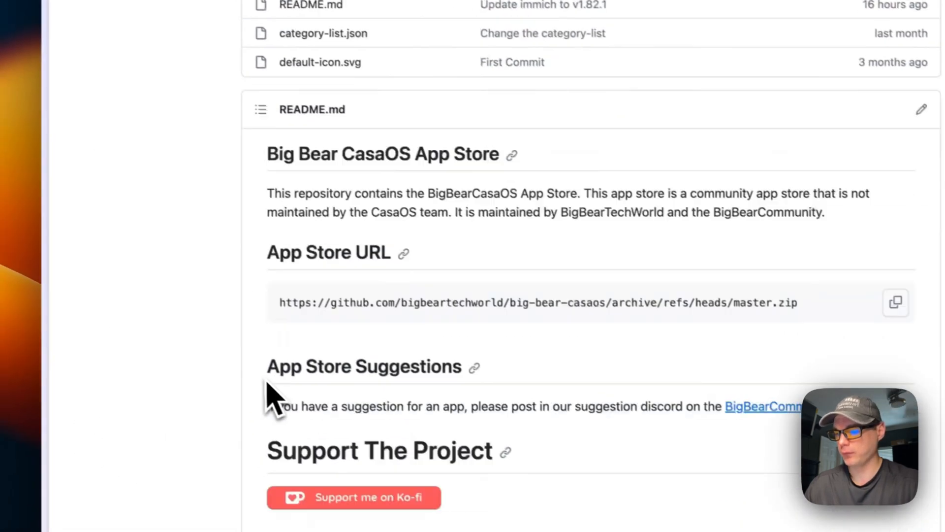
scroll(down, 3)
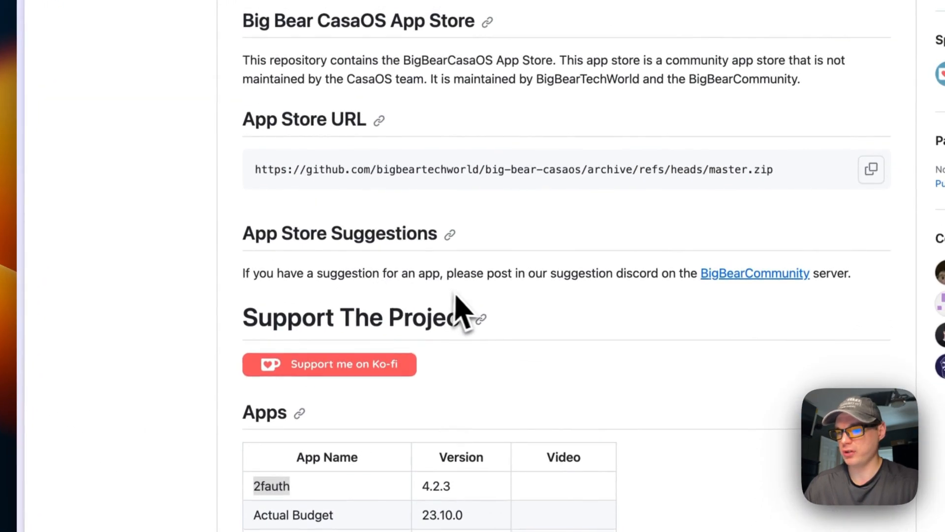
scroll(down, 3)
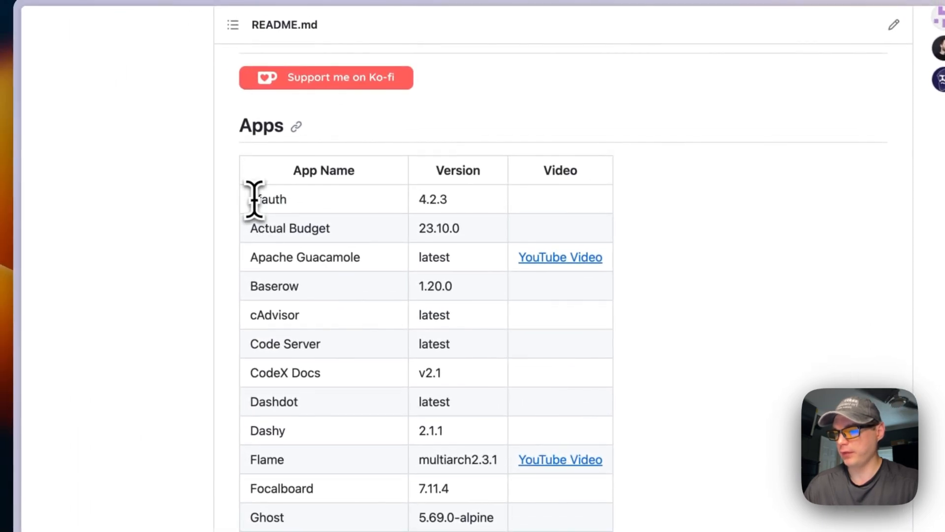
double_click(269, 199)
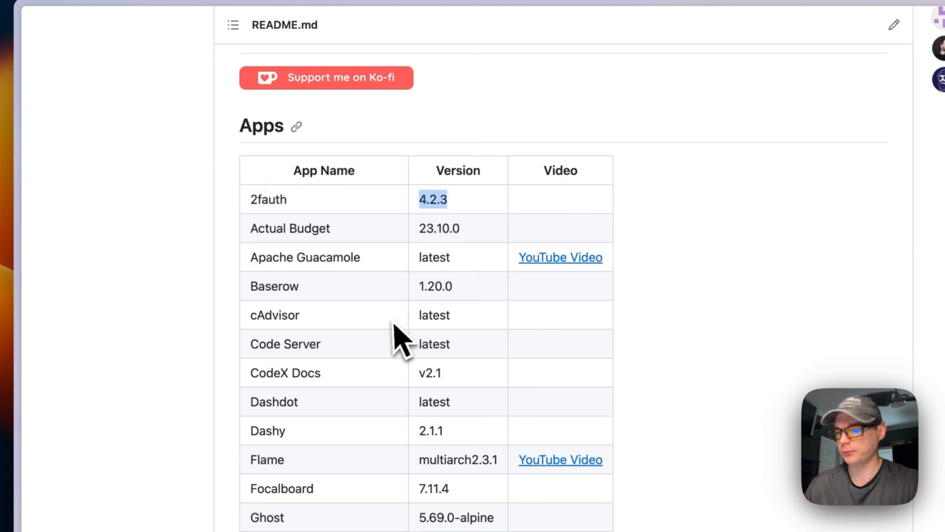
Scroll further down and copy the Big Bear App Store URL
scroll(down, 3)
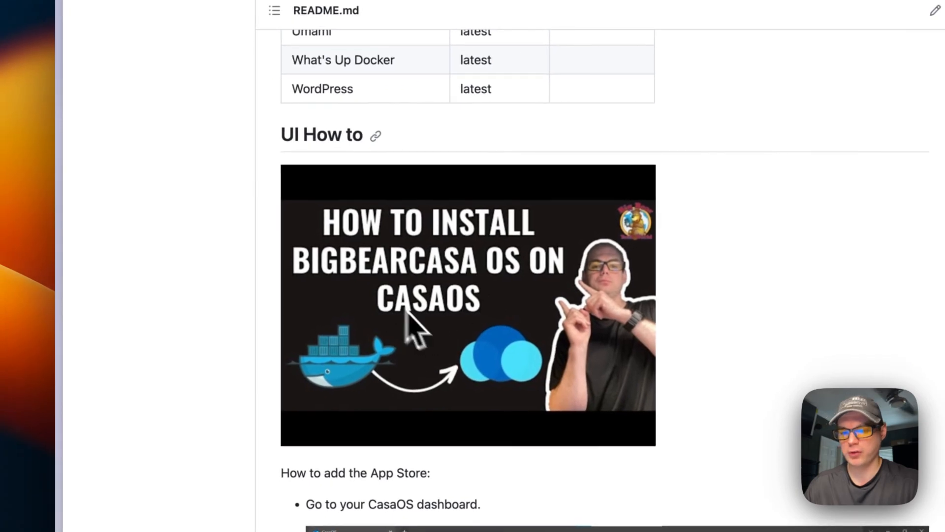
mouse_move(422, 283)
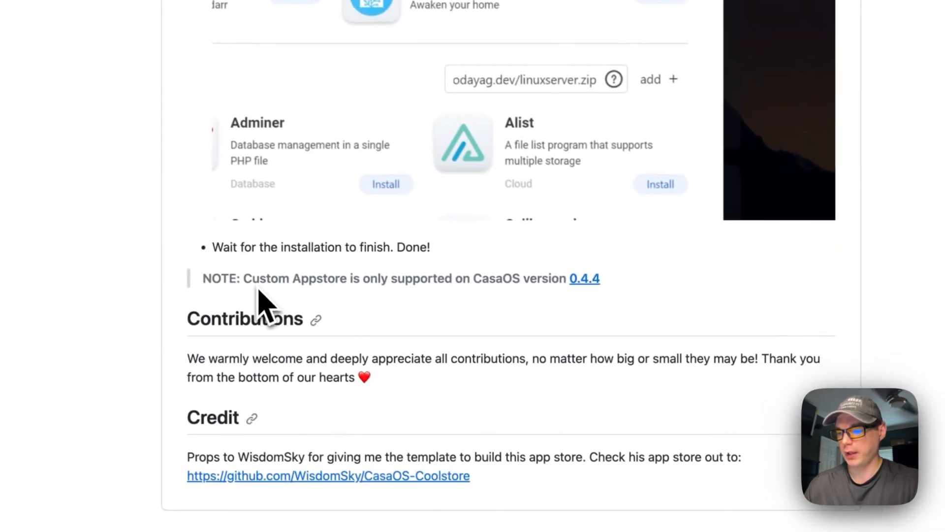
scroll(down, 3)
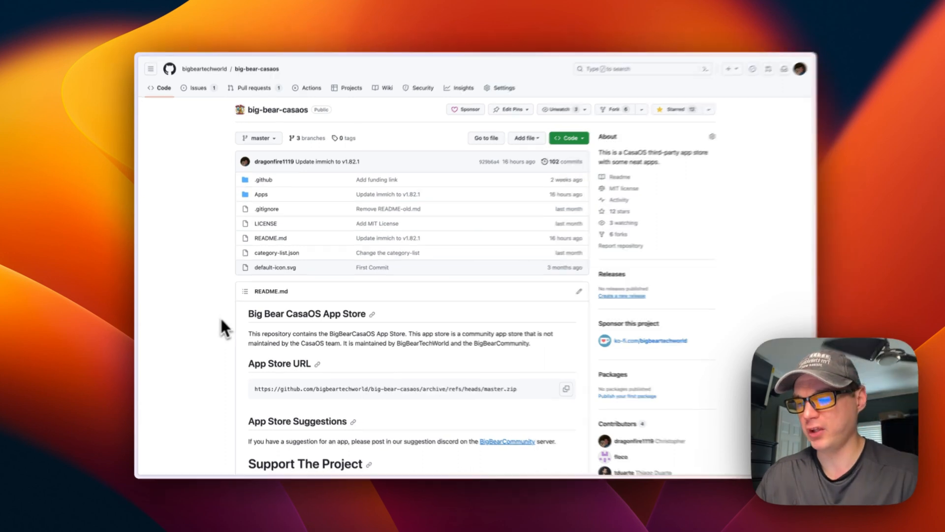
scroll(down, 3)
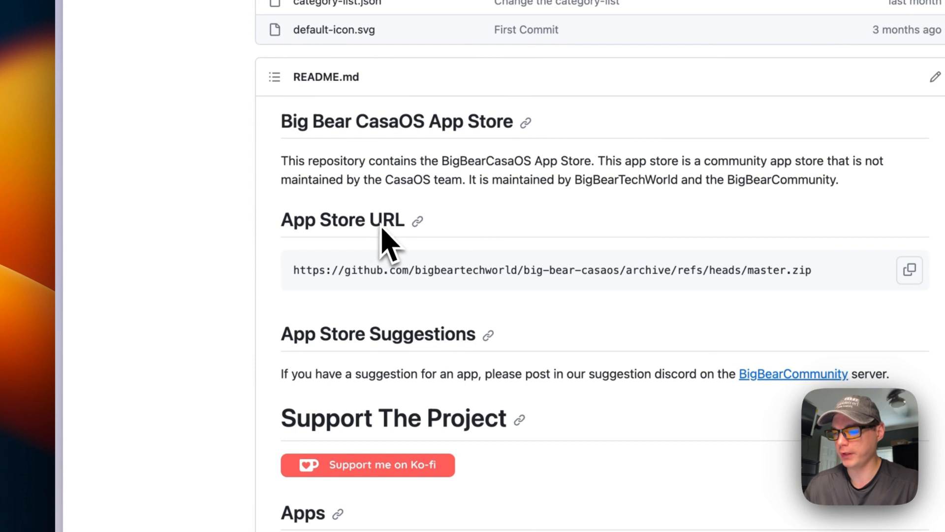
click(910, 271)
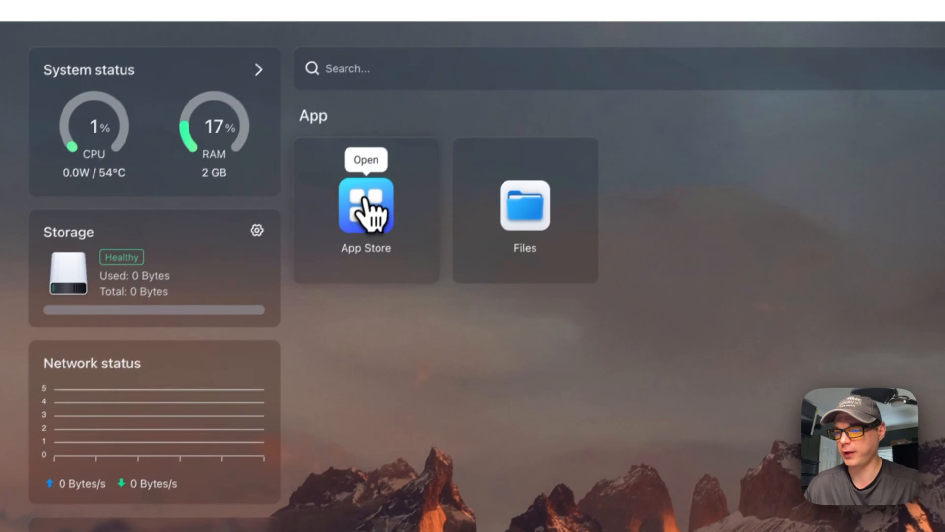
Add the Big Bear URL as a custom App Store source and browse the category list
click(366, 207)
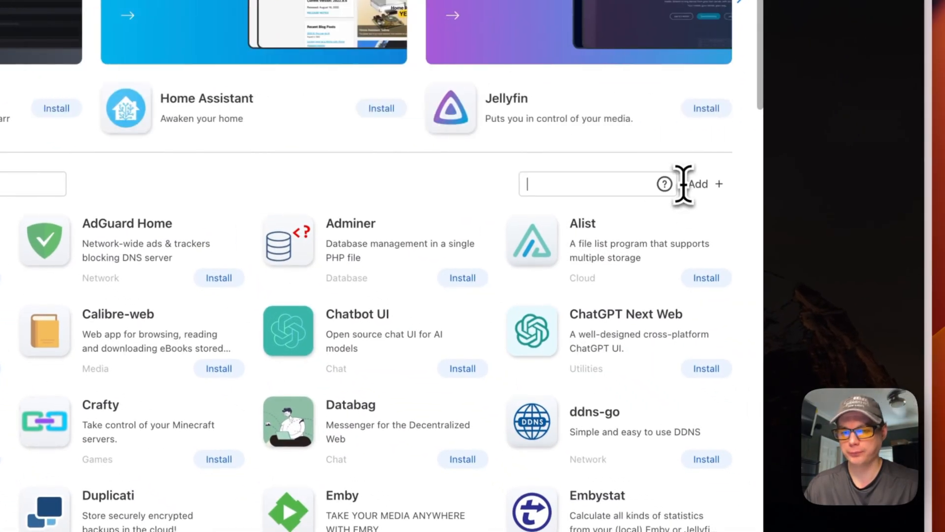
mouse_move(566, 184)
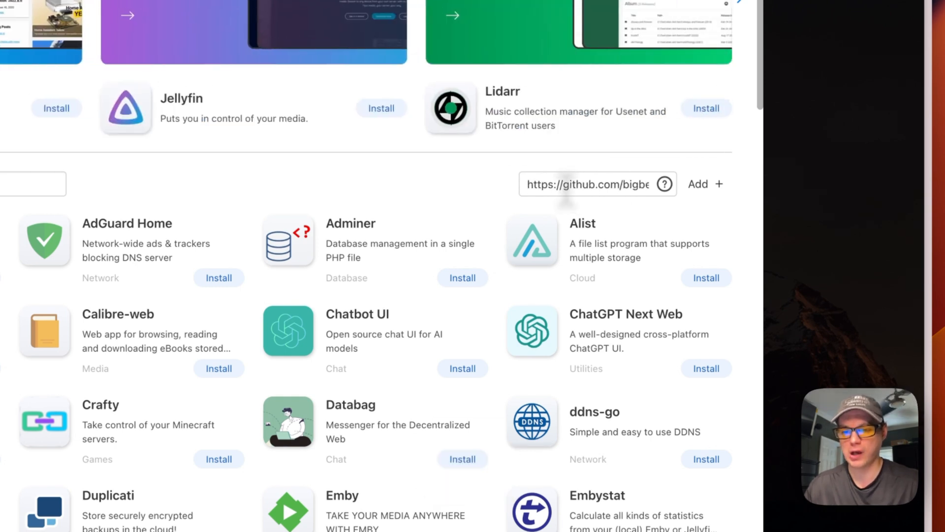
click(699, 184)
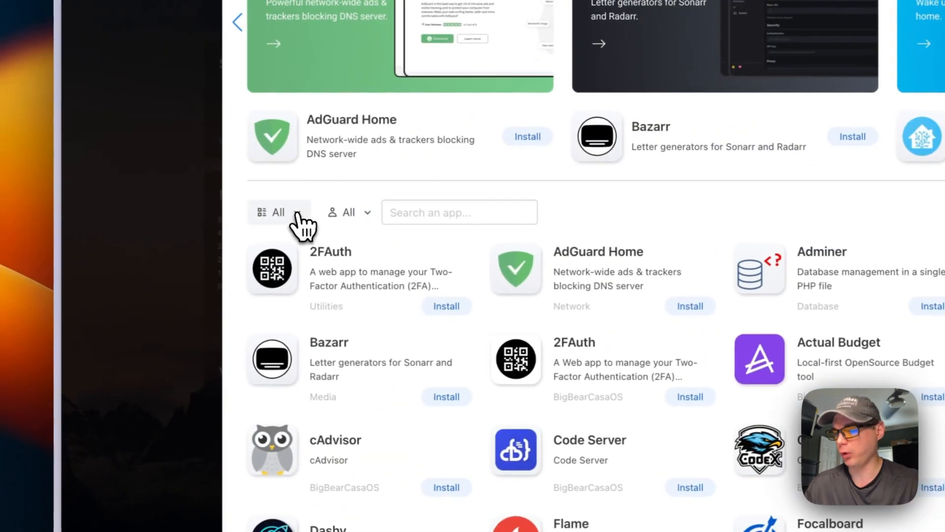
click(278, 212)
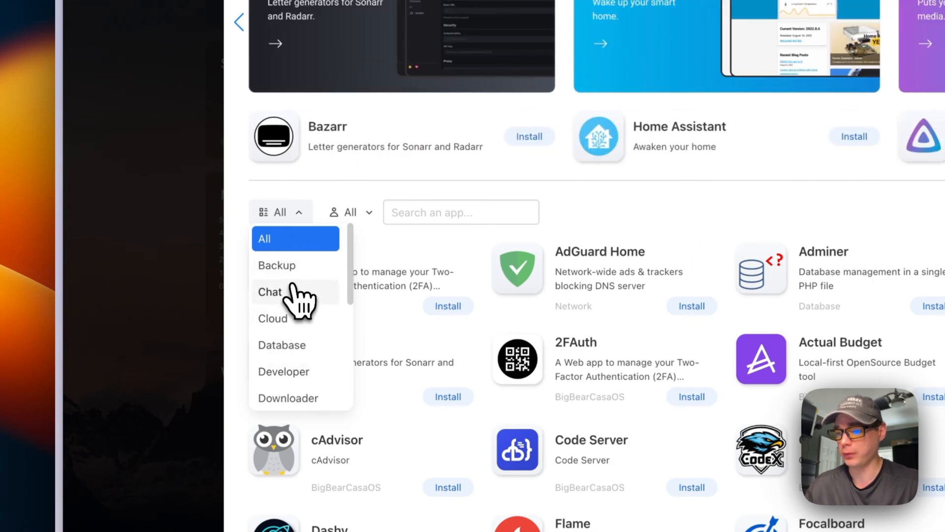
key(cmd+r)
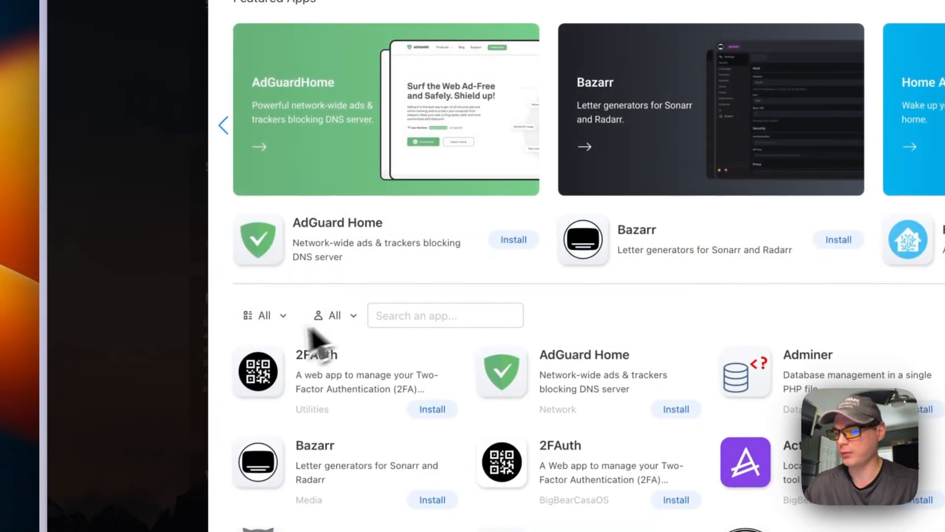
click(264, 314)
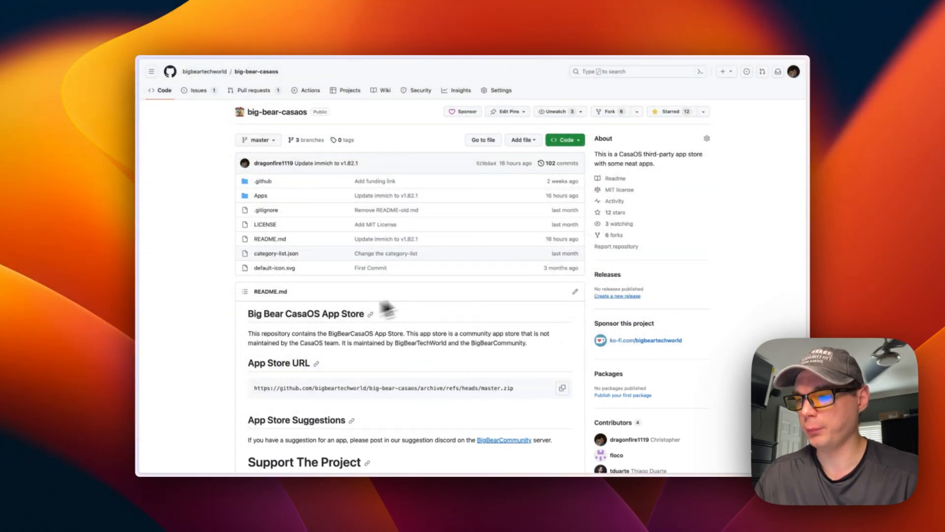
mouse_move(217, 318)
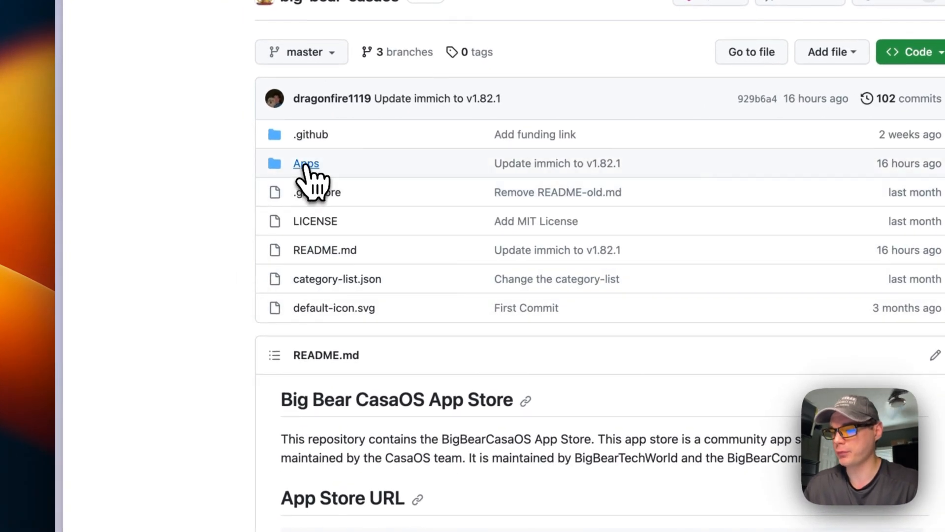
Open Apps/2fauth/docker-compose.yml in the big-bear-casaos repository
click(305, 163)
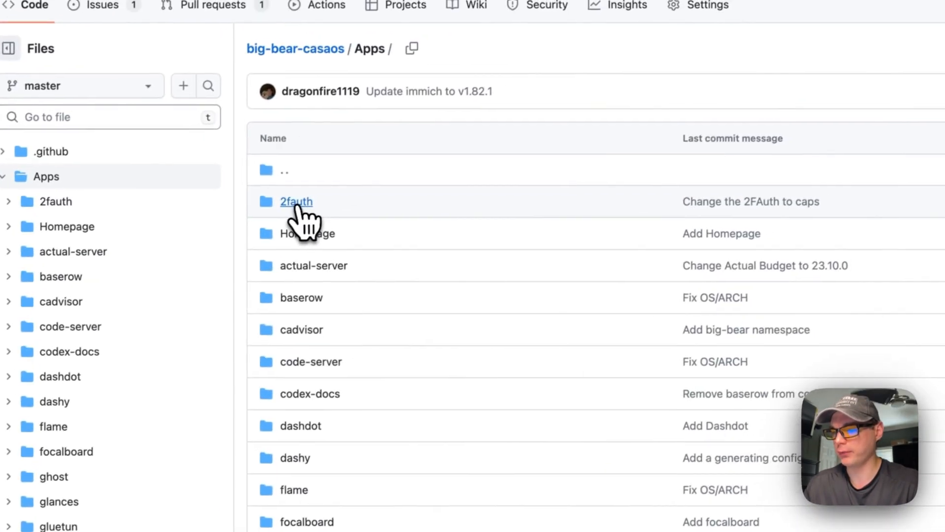
click(296, 202)
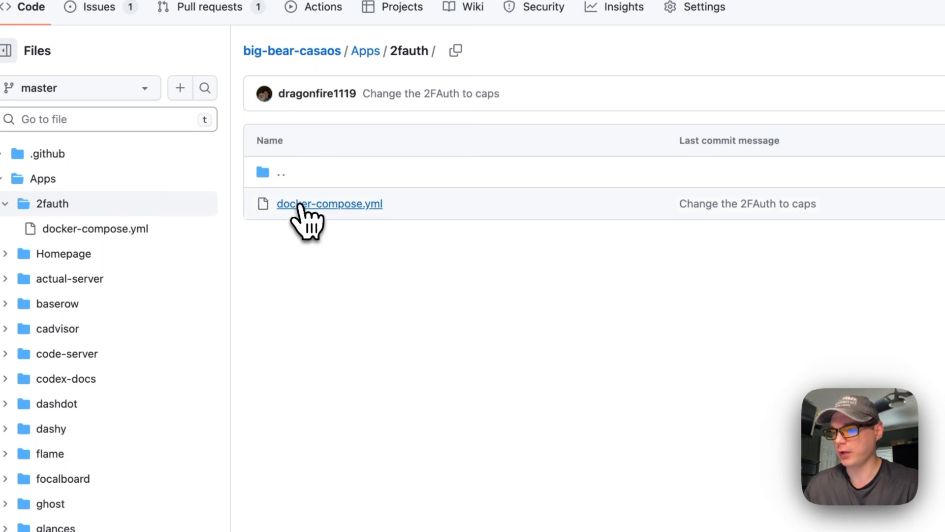
click(330, 204)
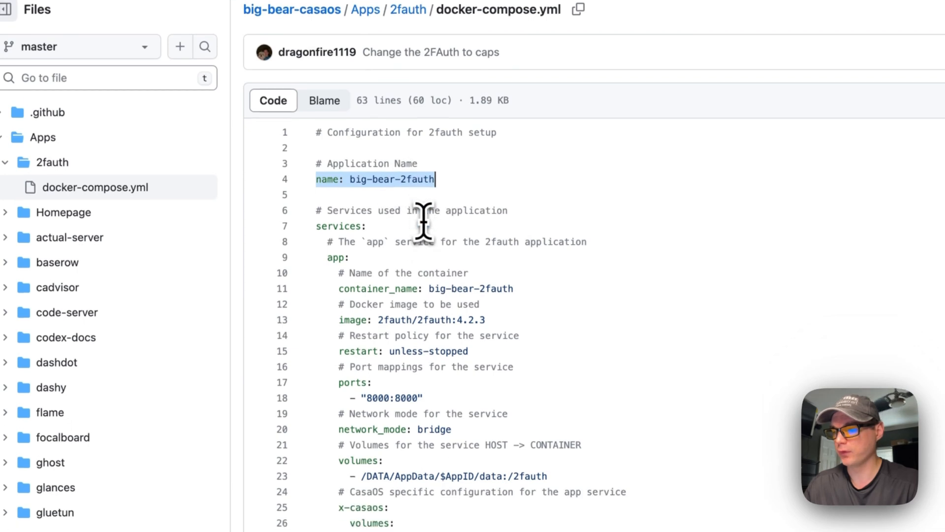
scroll(down, 3)
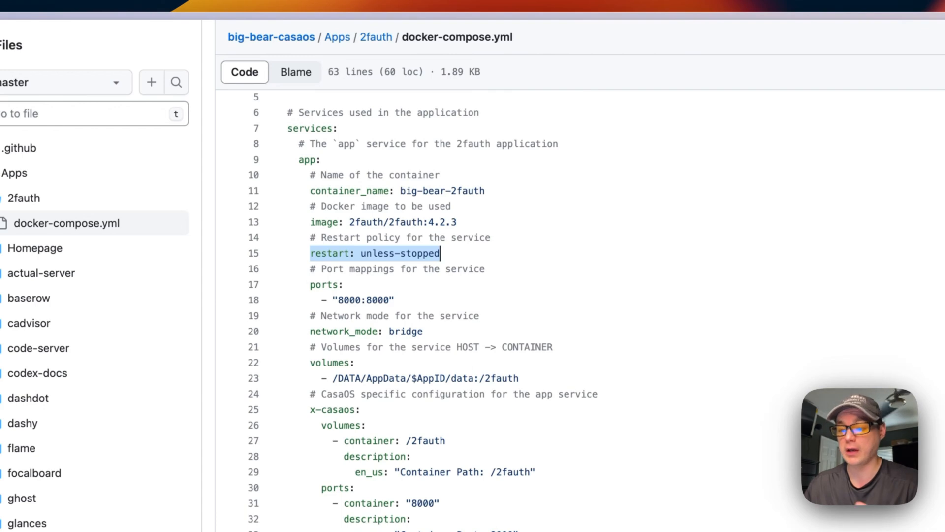
scroll(down, 3)
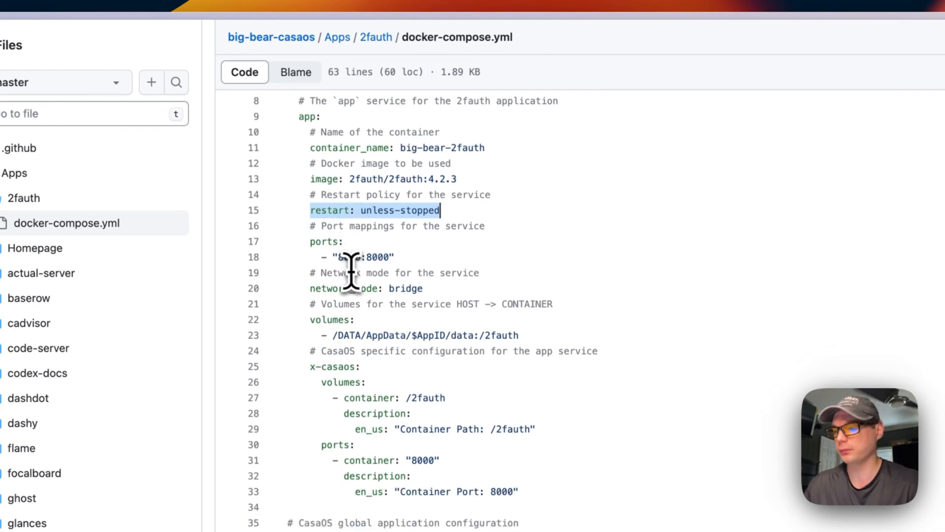
scroll(down, 3)
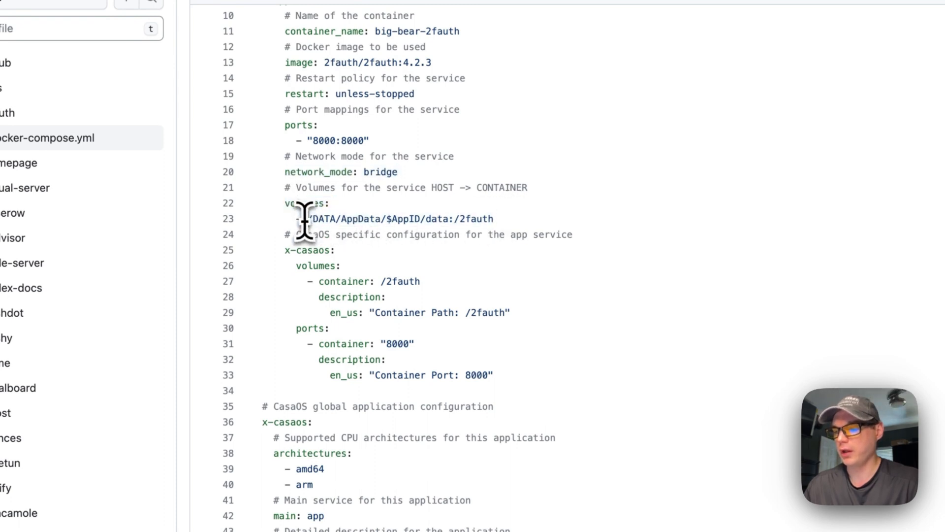
drag(307, 218, 493, 218)
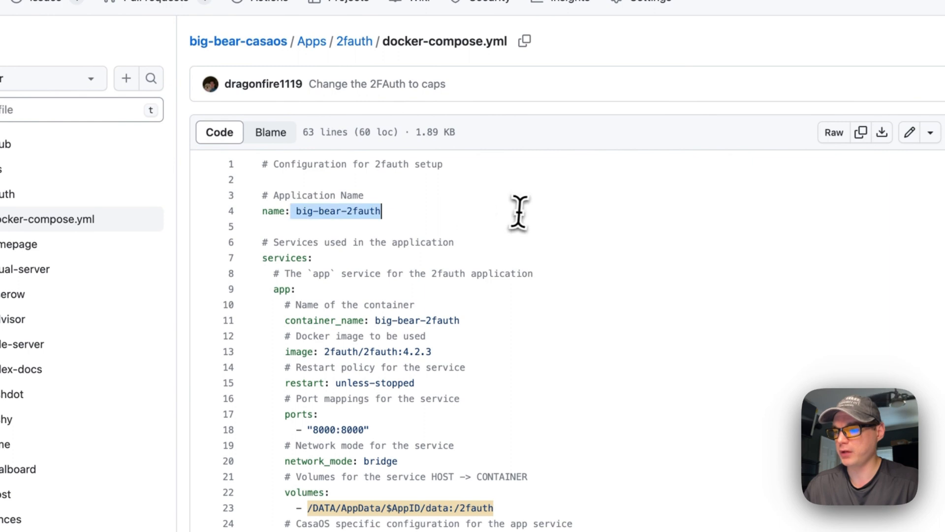
scroll(down, 3)
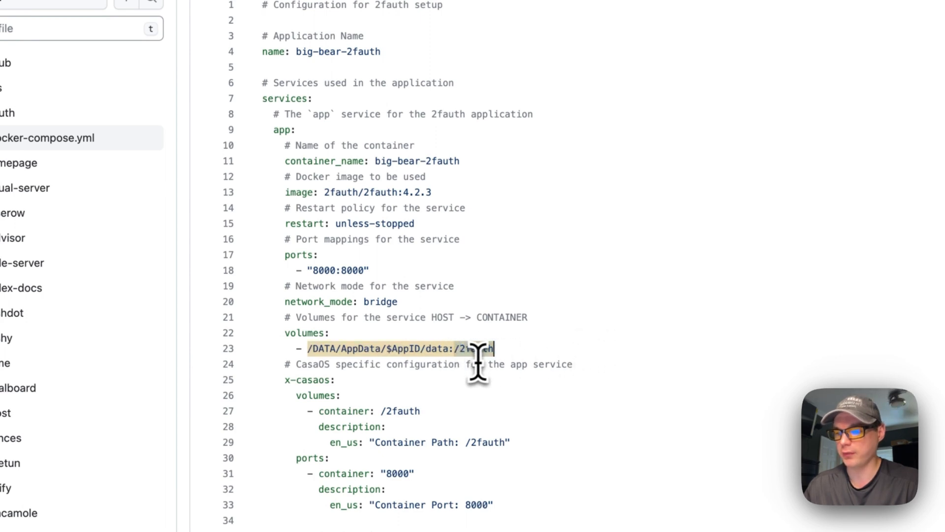
scroll(down, 3)
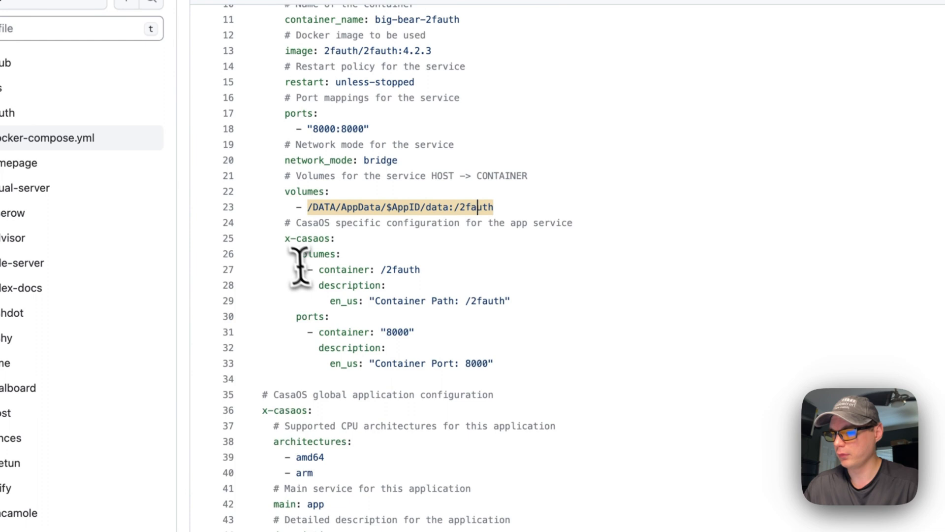
drag(291, 239, 495, 363)
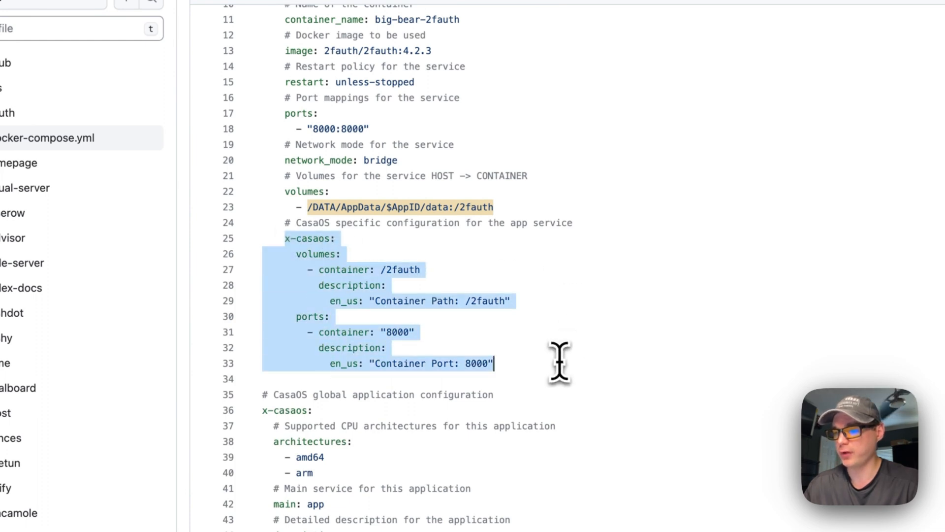
mouse_move(451, 250)
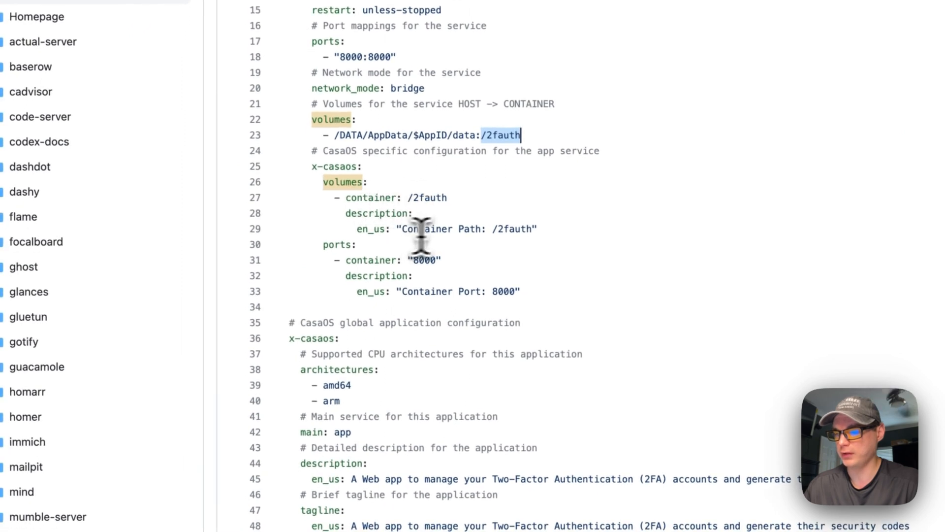
scroll(down, 3)
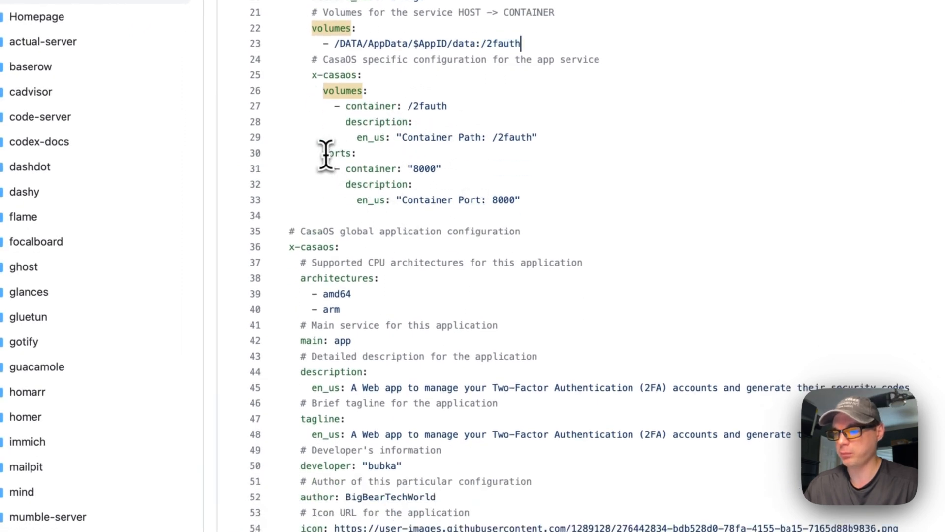
drag(325, 153, 411, 187)
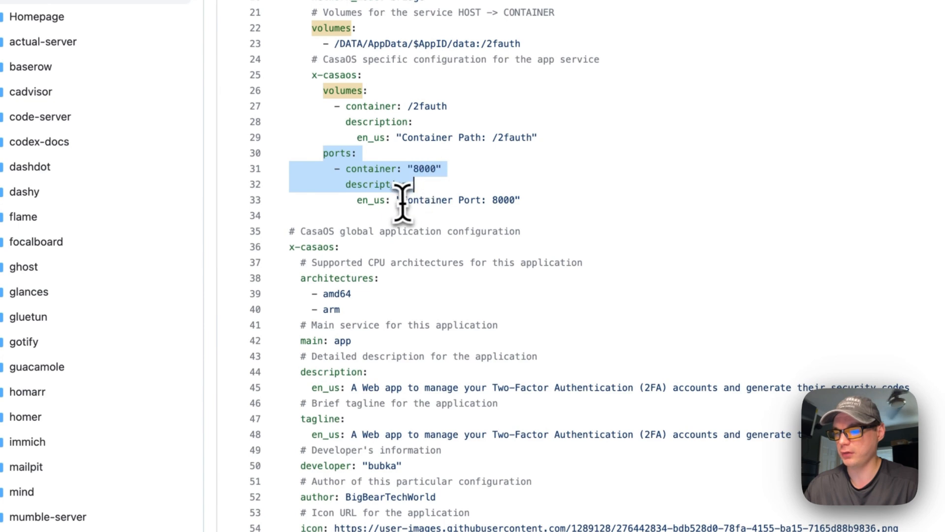
scroll(down, 3)
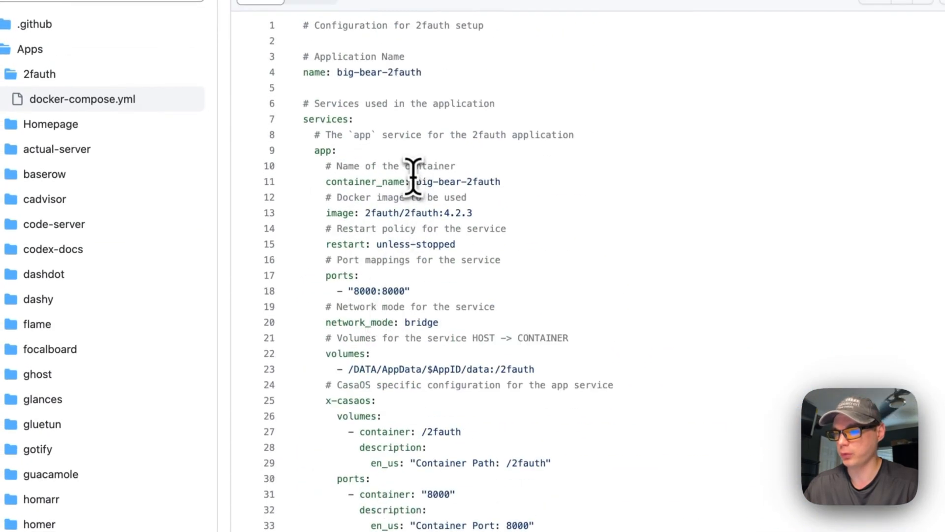
Scroll through the 2fauth docker-compose.yml and highlight a word in it
scroll(down, 3)
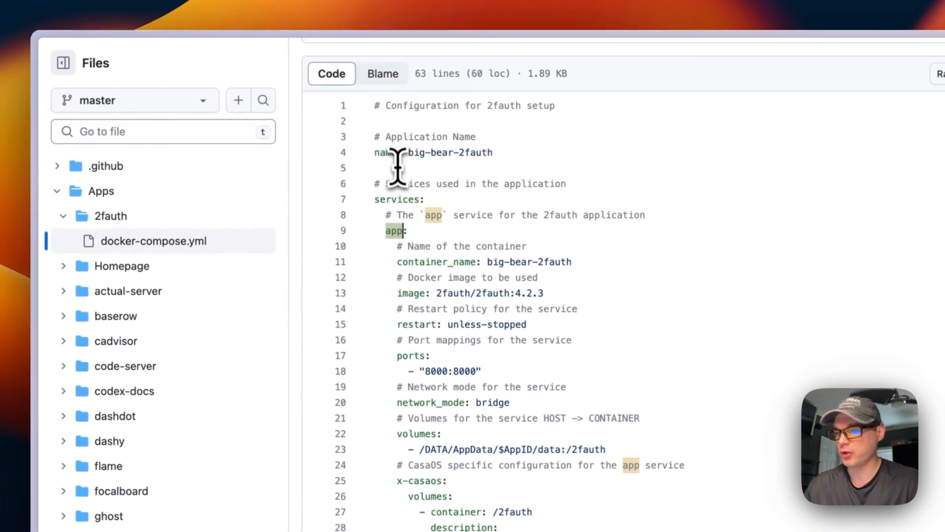
scroll(down, 3)
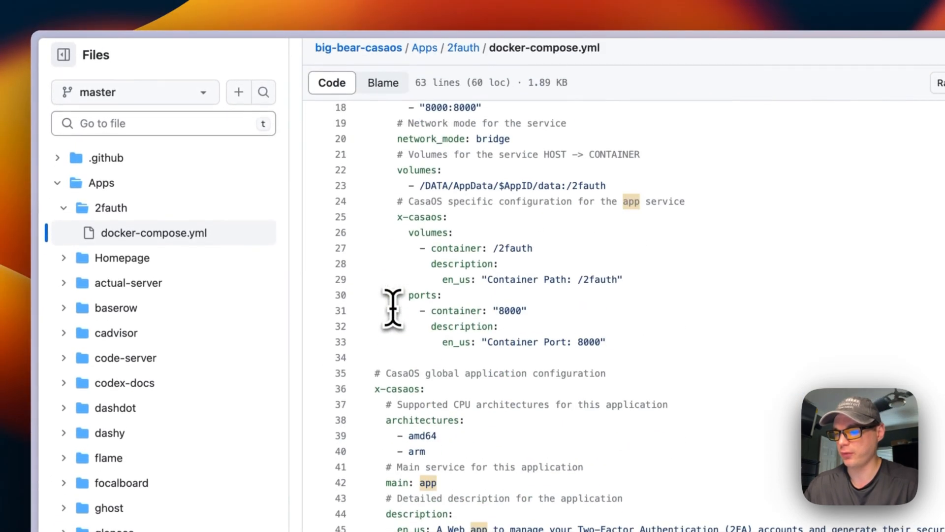
scroll(down, 3)
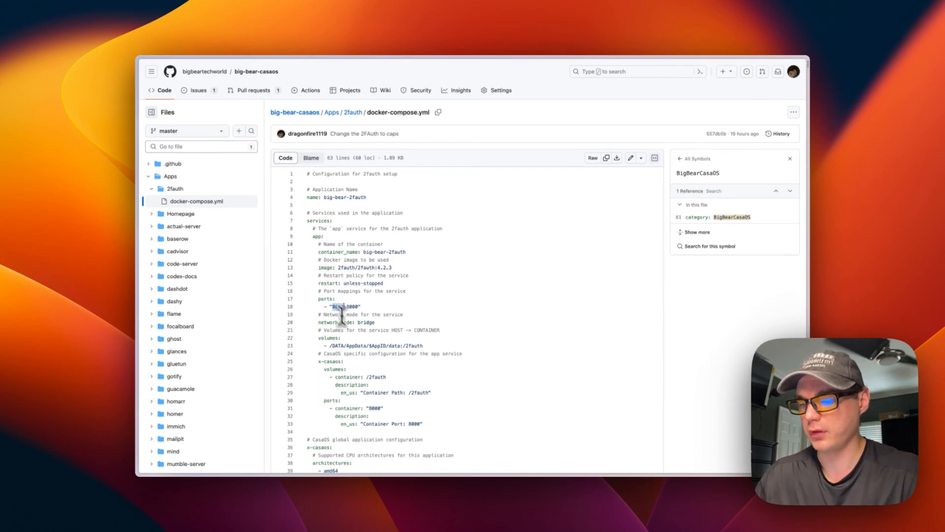
double_click(340, 306)
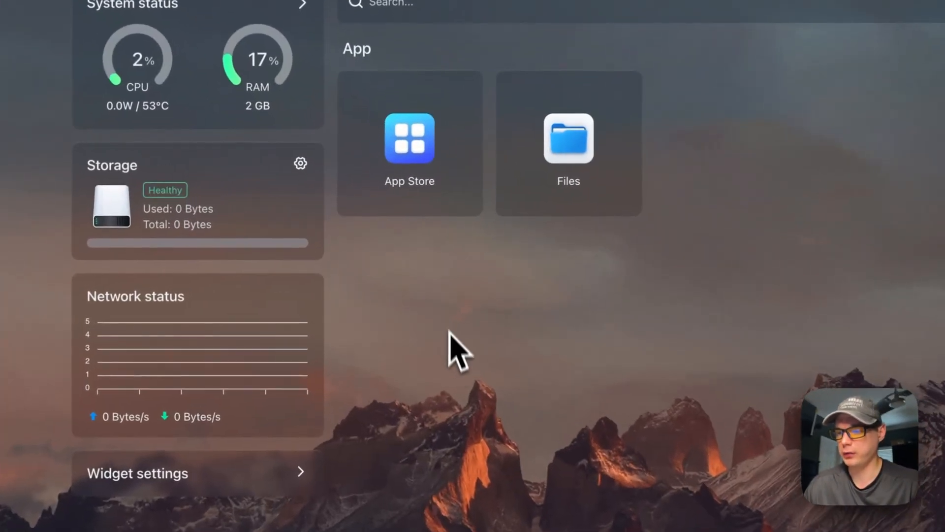
Install the BigBearCasaOS 2FAuth app from its App Store details page
click(410, 139)
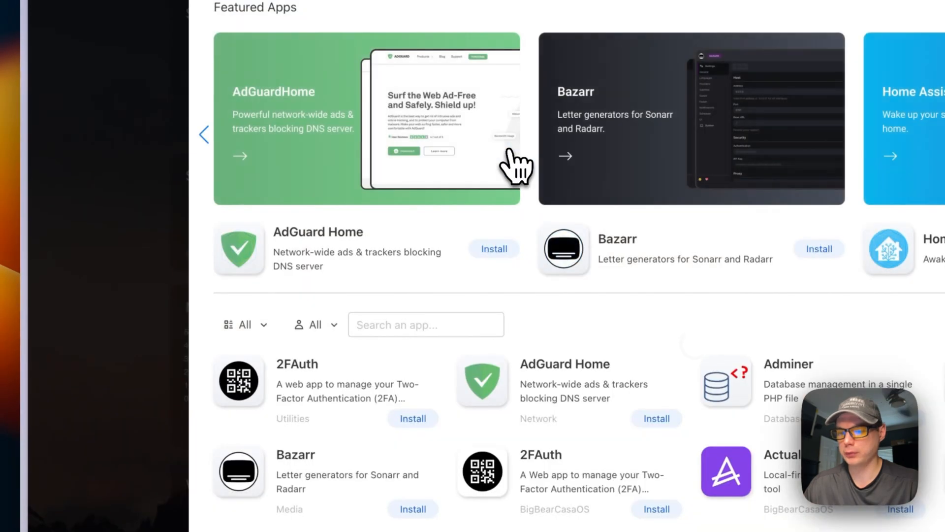
scroll(down, 3)
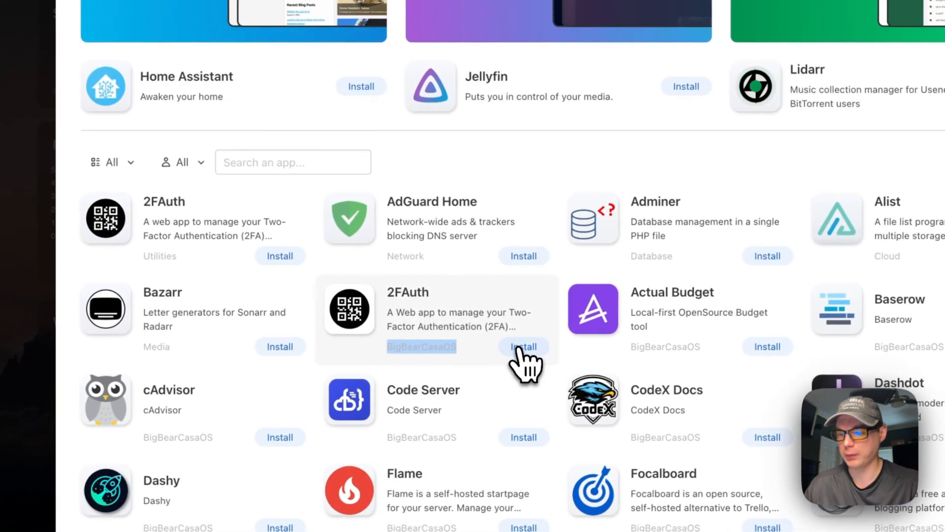
click(408, 292)
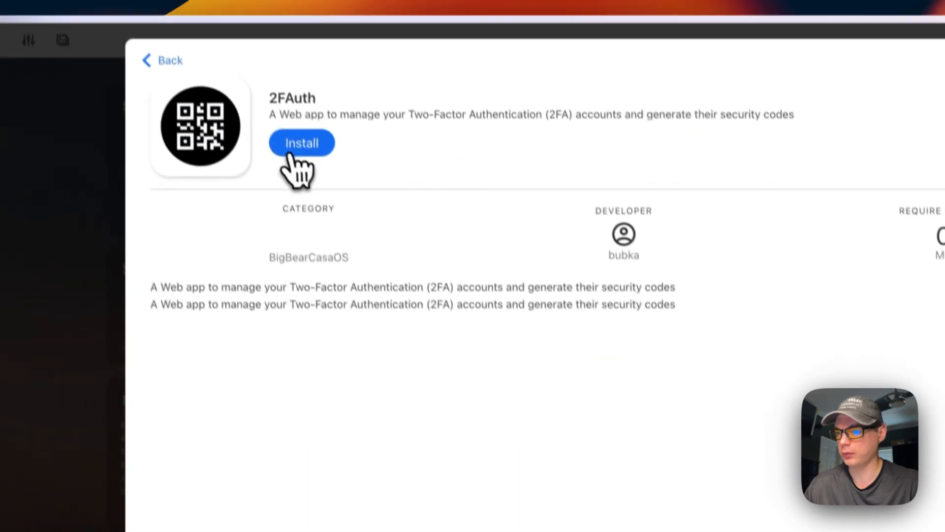
click(302, 142)
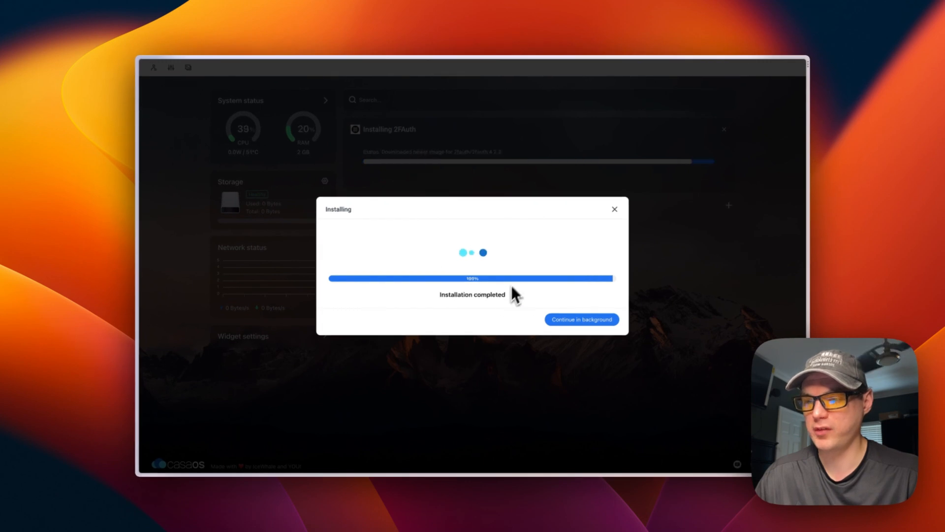
Dismiss the finished 2FAuth Installing dialog with Continue in background
click(580, 319)
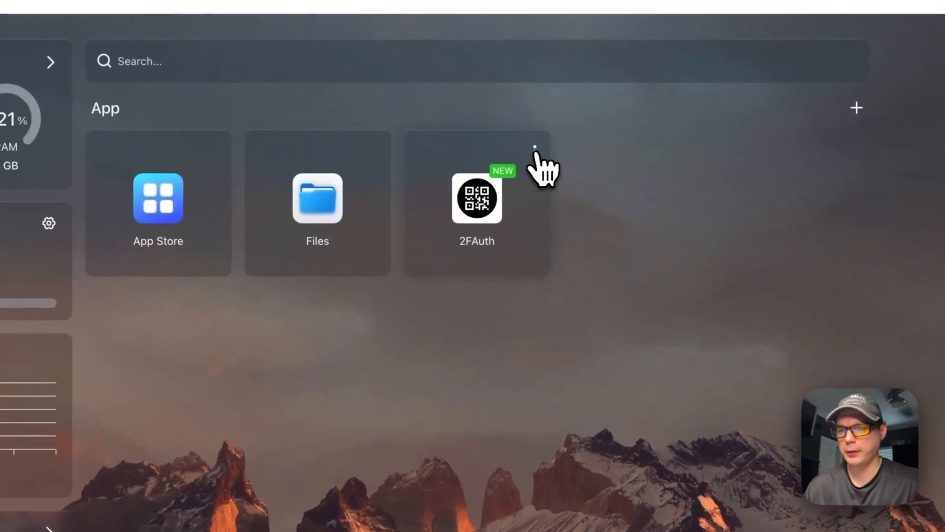
Save the tips note 'testing' on the 2FAuth app tile
right_click(476, 199)
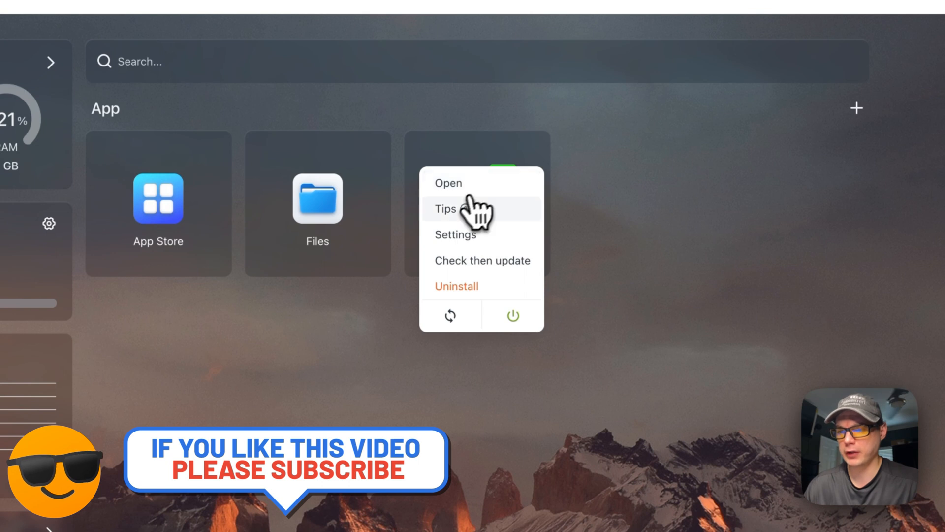
click(446, 208)
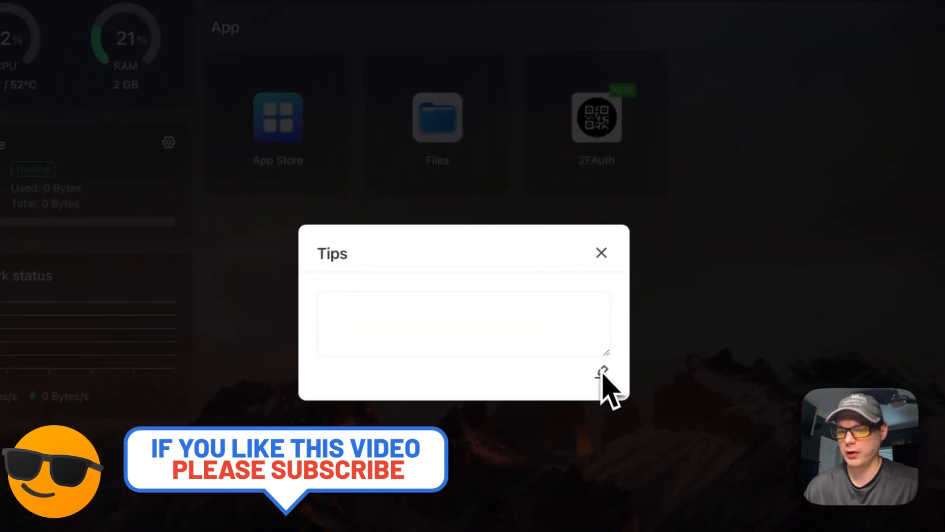
click(464, 322)
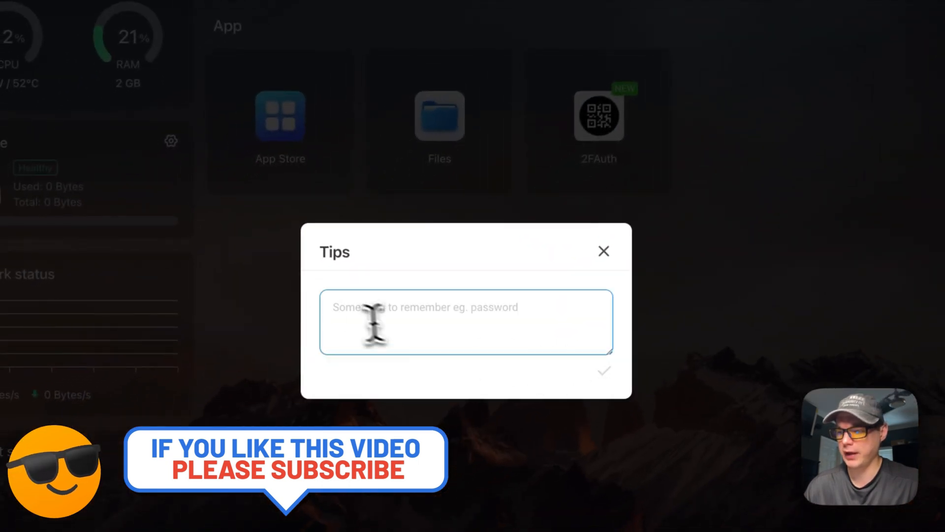
text(testing)
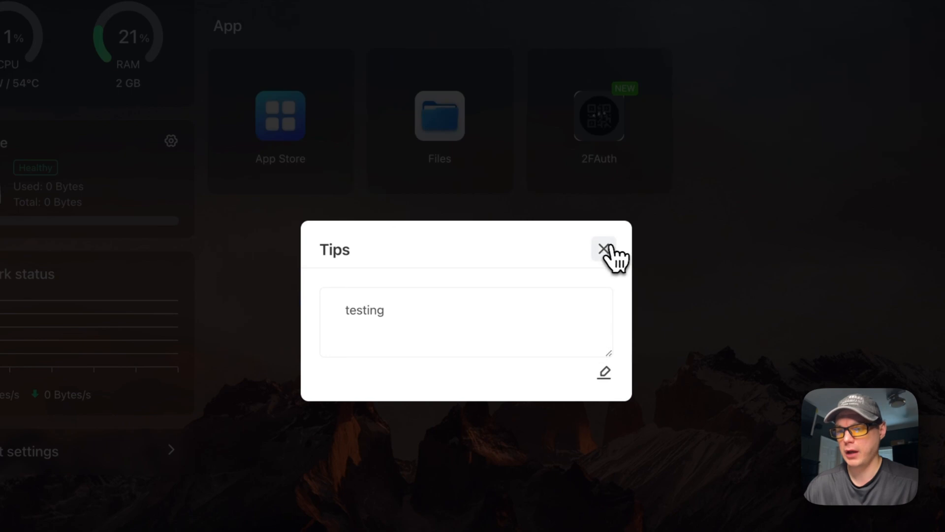
click(604, 249)
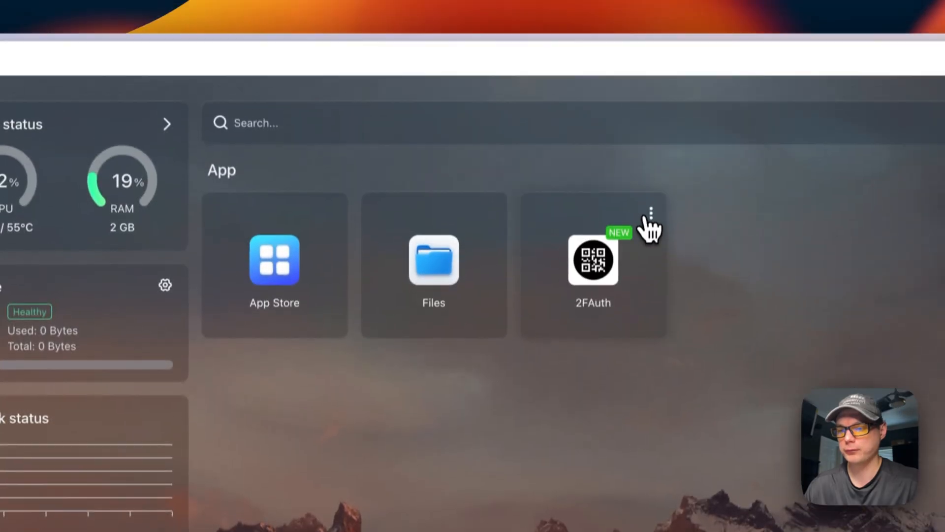
click(651, 213)
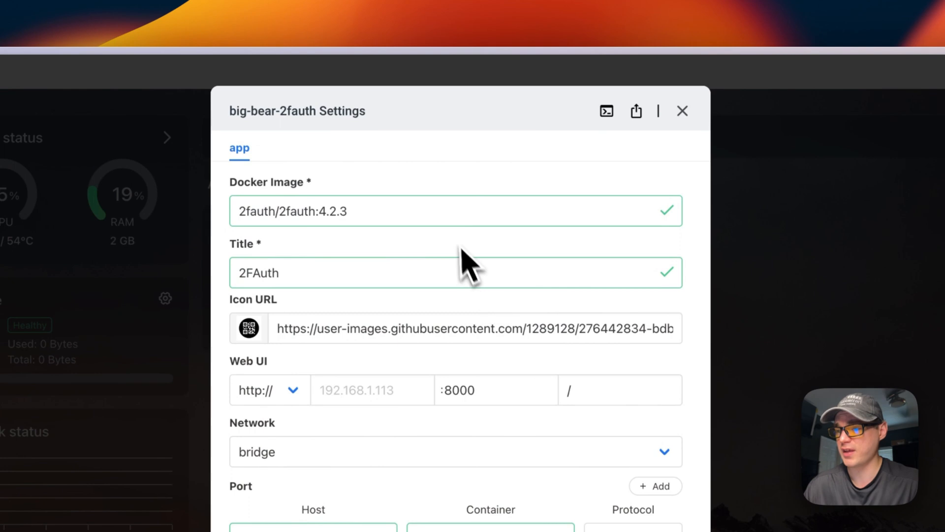
scroll(down, 3)
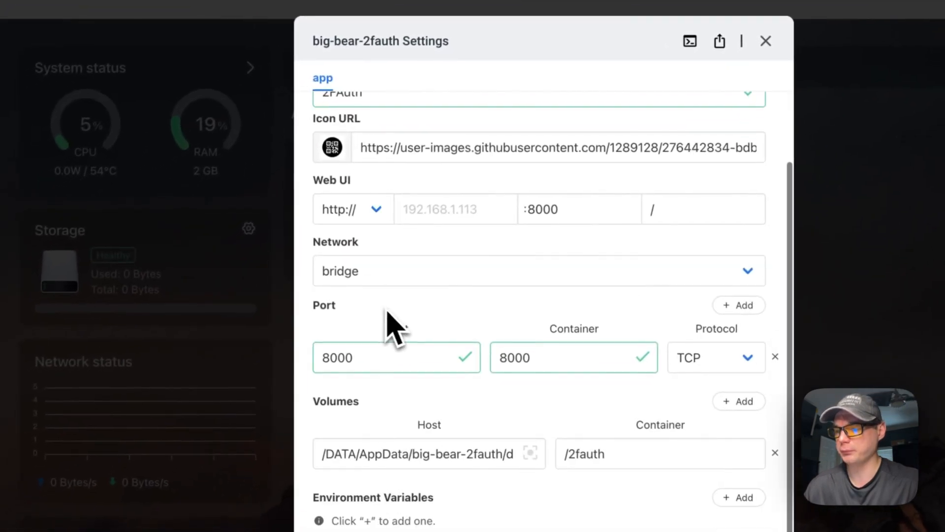
scroll(down, 3)
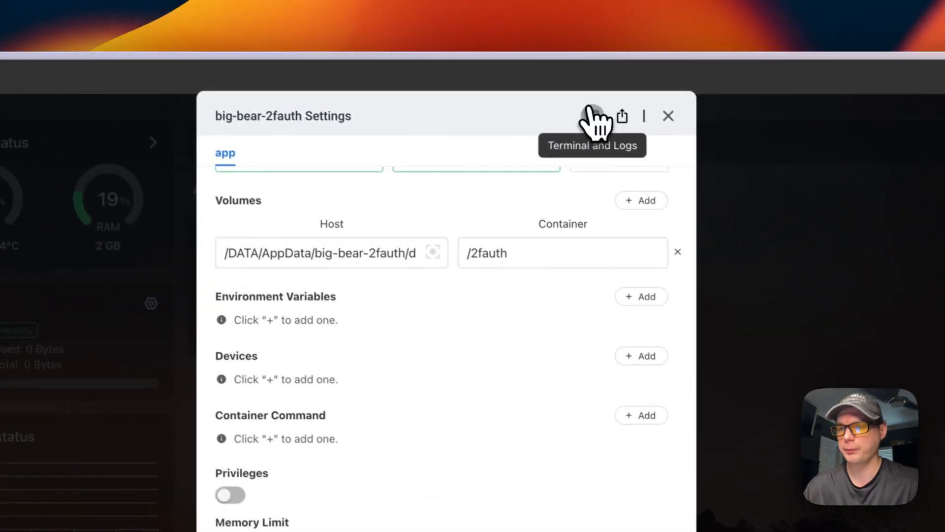
click(592, 116)
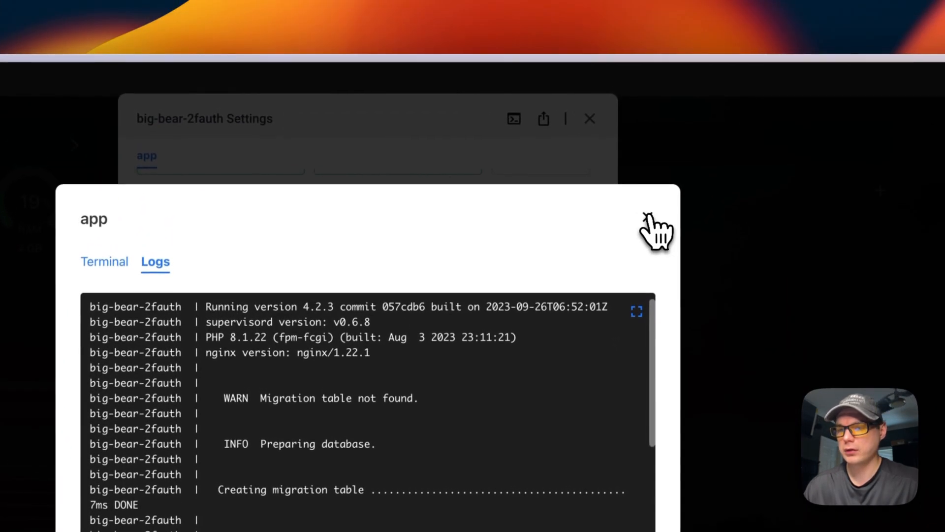
click(589, 118)
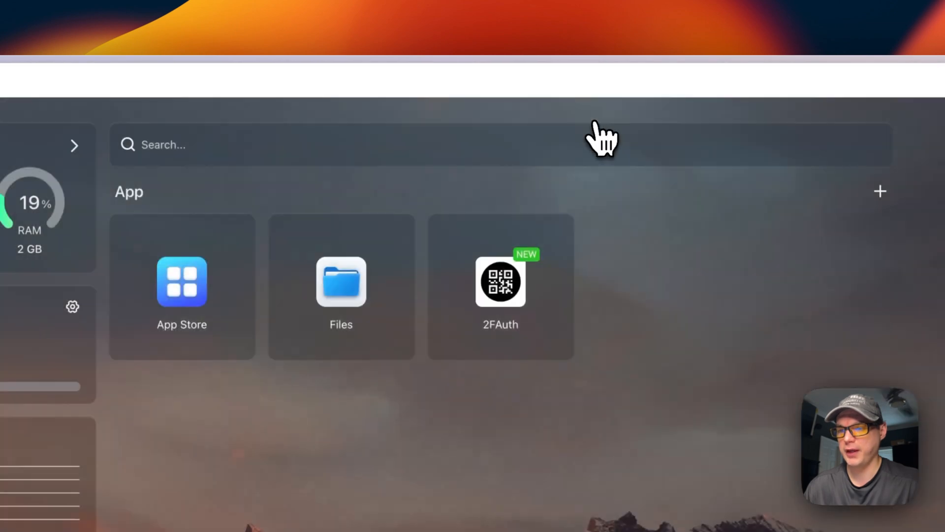
right_click(500, 281)
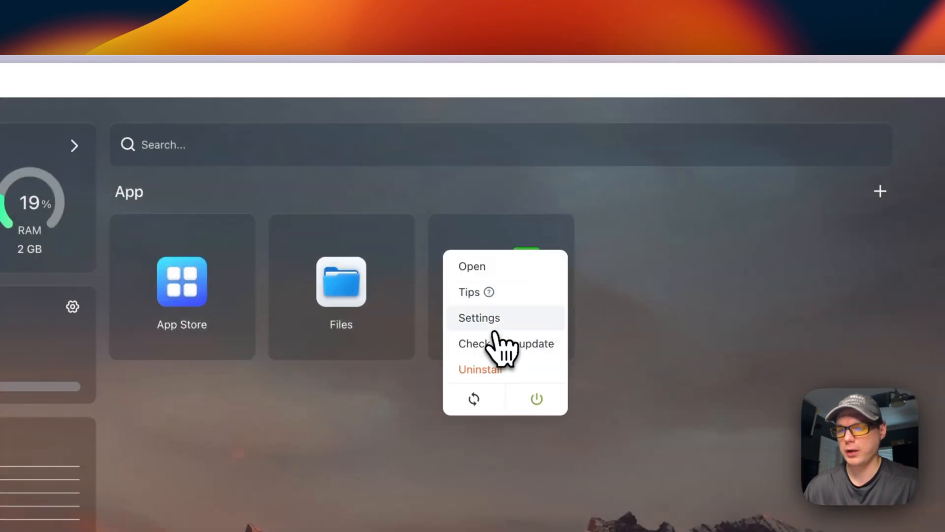
click(506, 343)
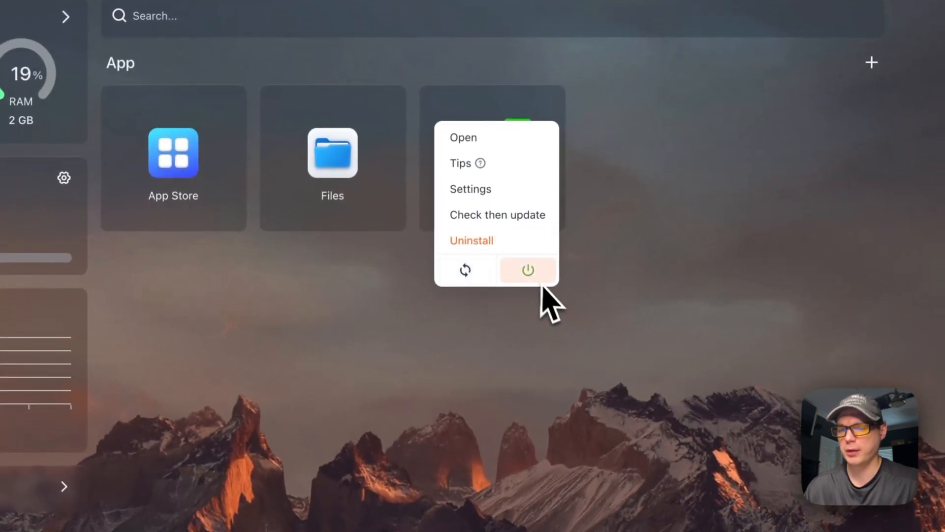
click(527, 269)
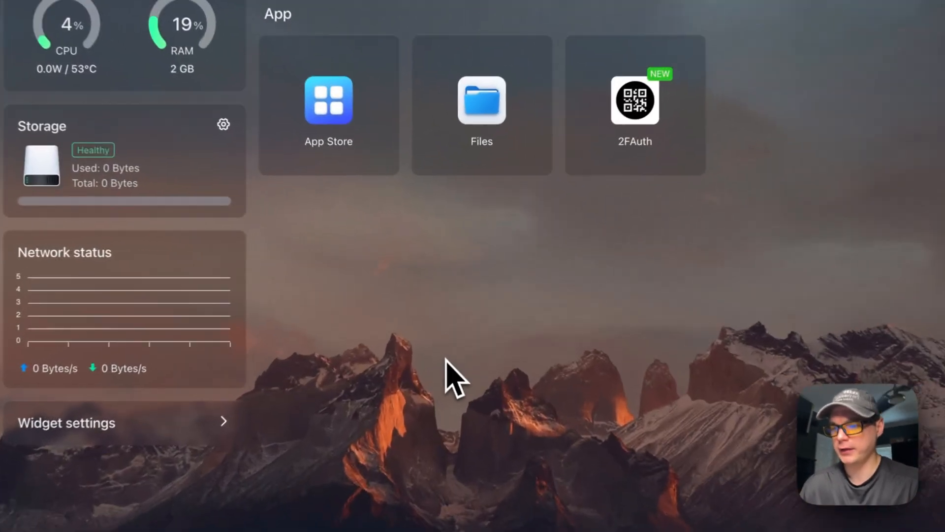
click(481, 100)
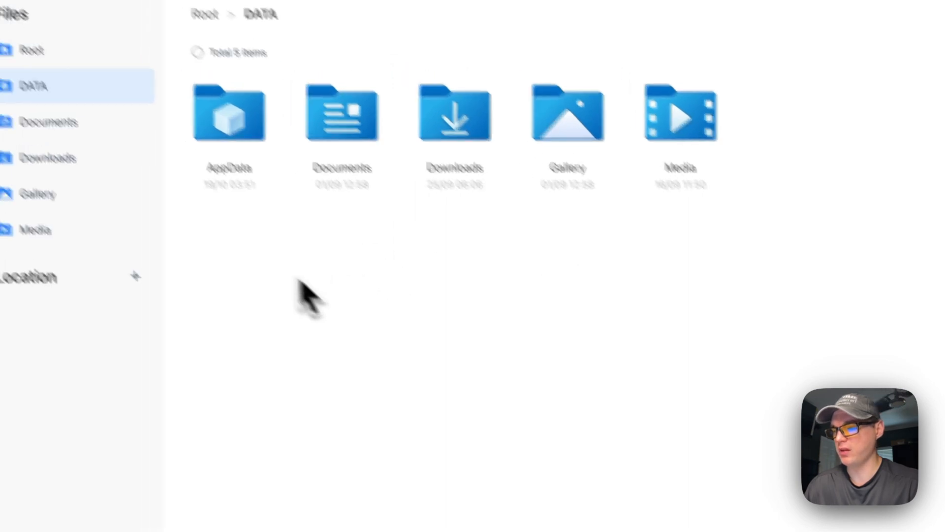
double_click(229, 113)
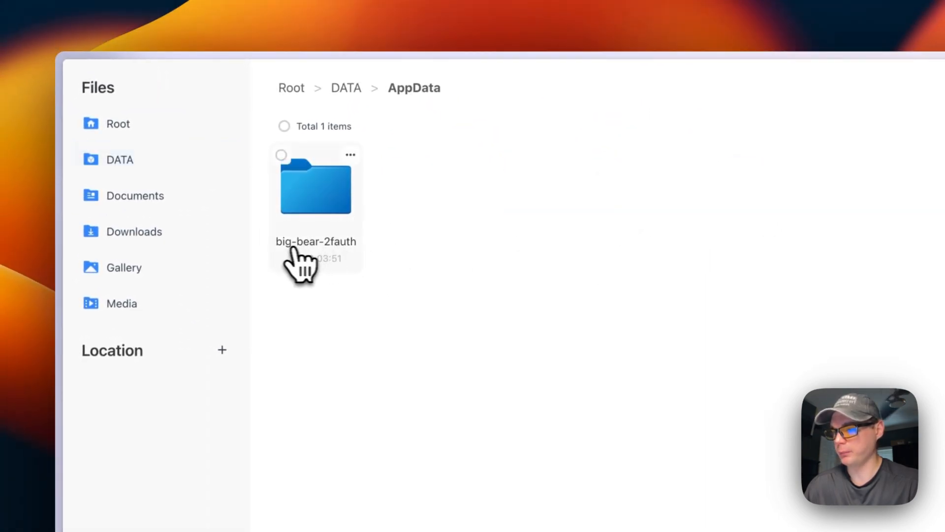
click(350, 155)
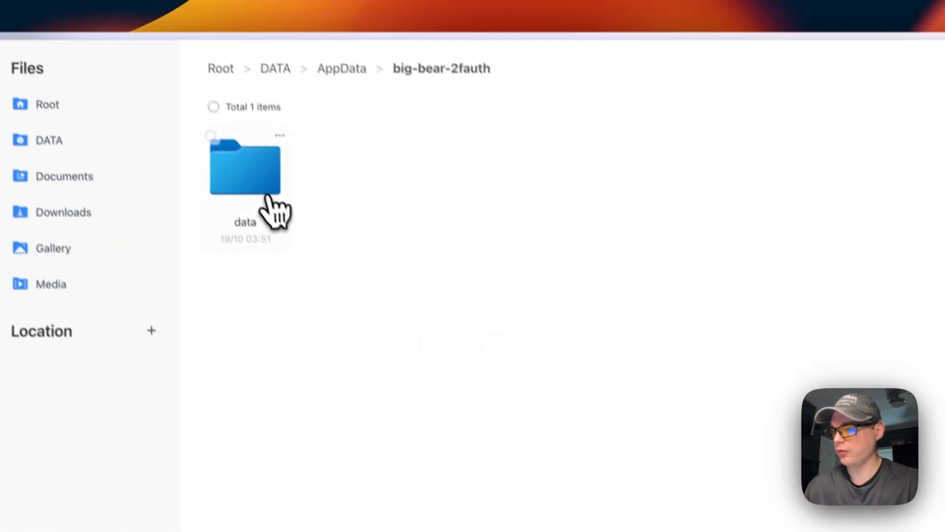
double_click(245, 168)
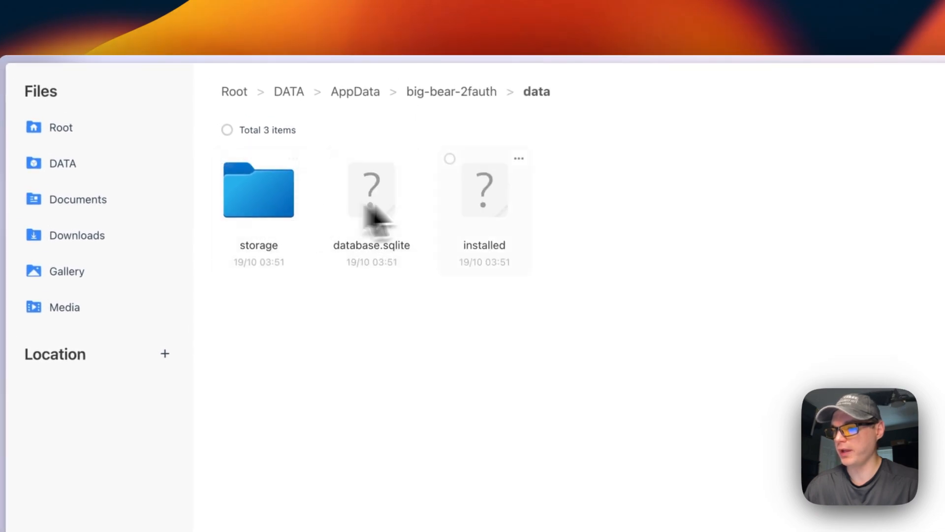
double_click(258, 192)
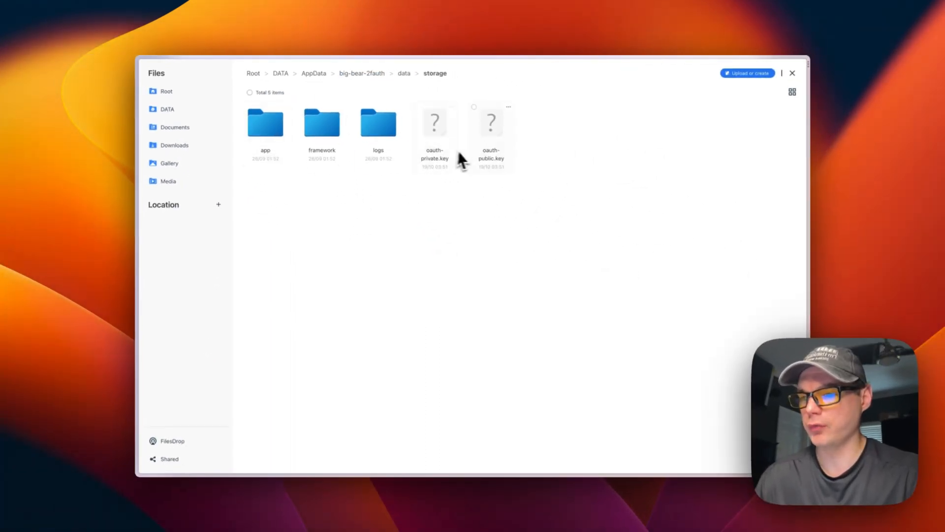
mouse_move(416, 404)
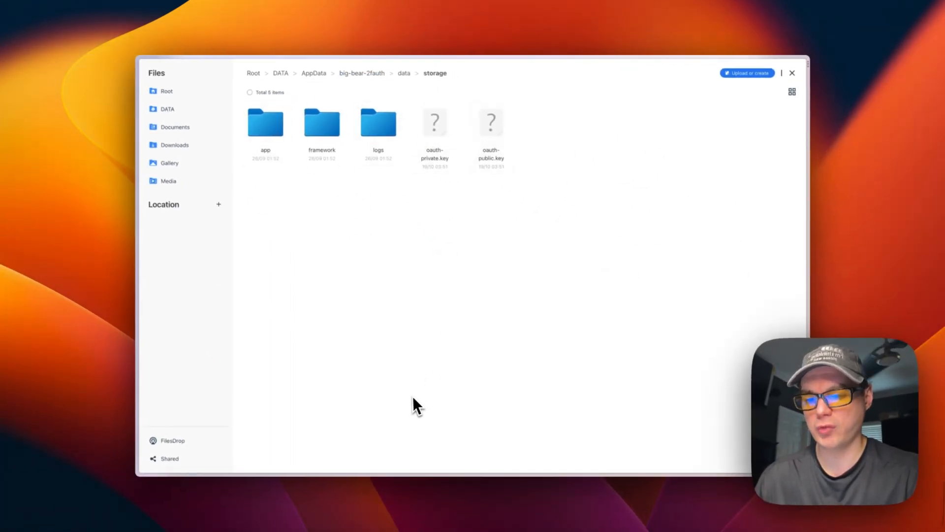
click(792, 73)
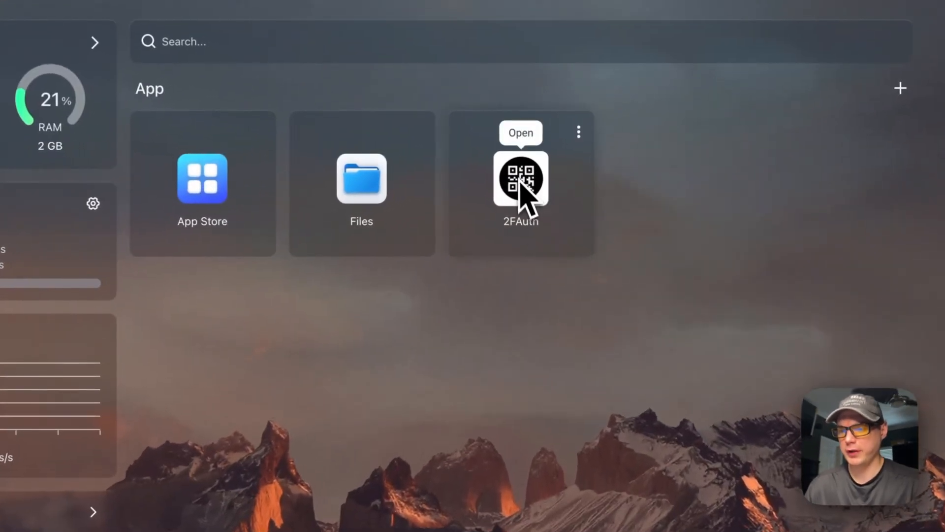
Launch the 2FAuth web interface from its dashboard tile menu
click(578, 132)
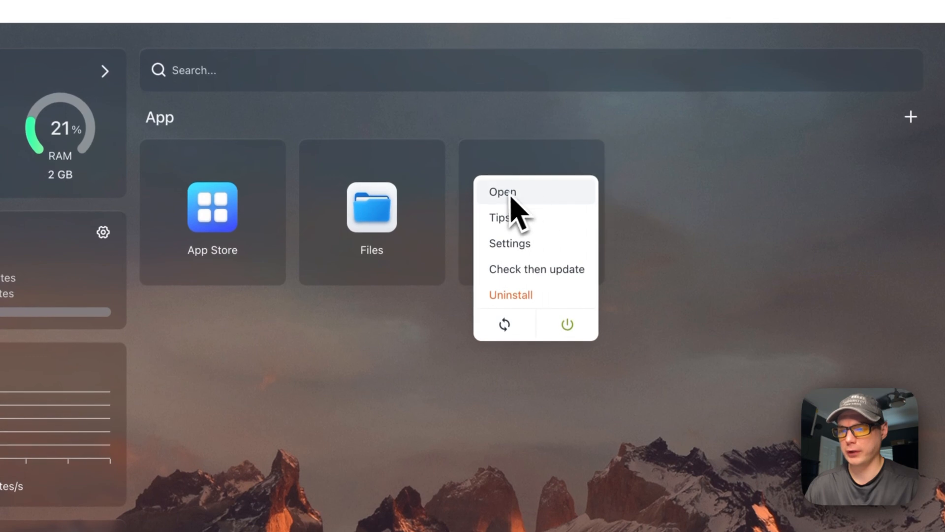
click(502, 192)
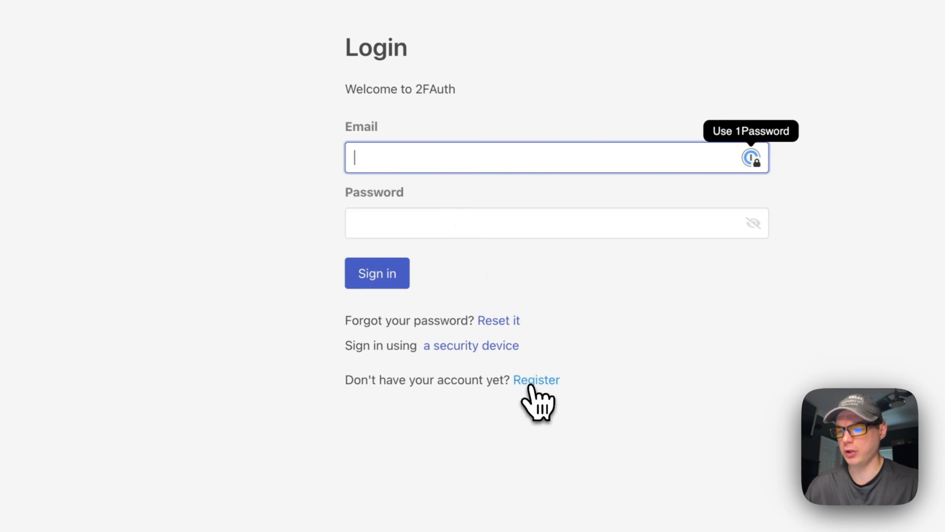
Register a 2FAuth account named 'adm' with email 'admin@exam'
click(536, 380)
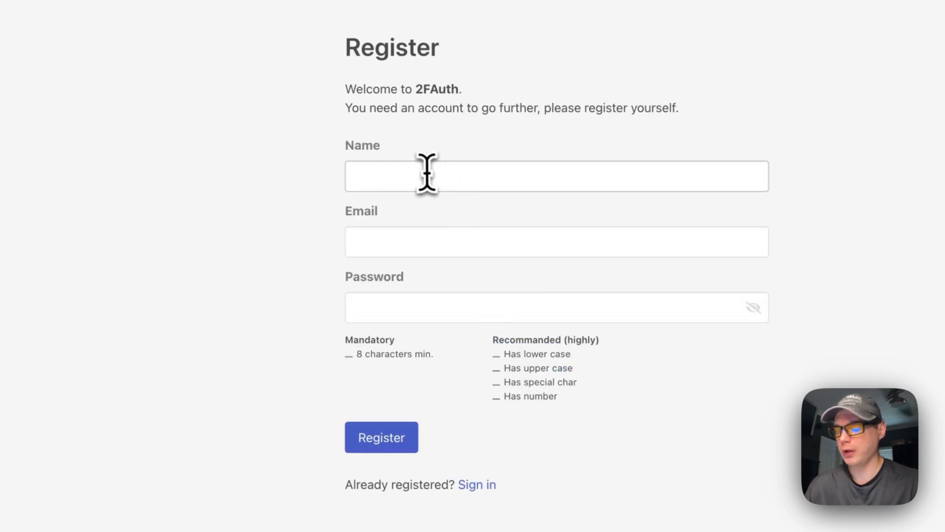
text(adm)
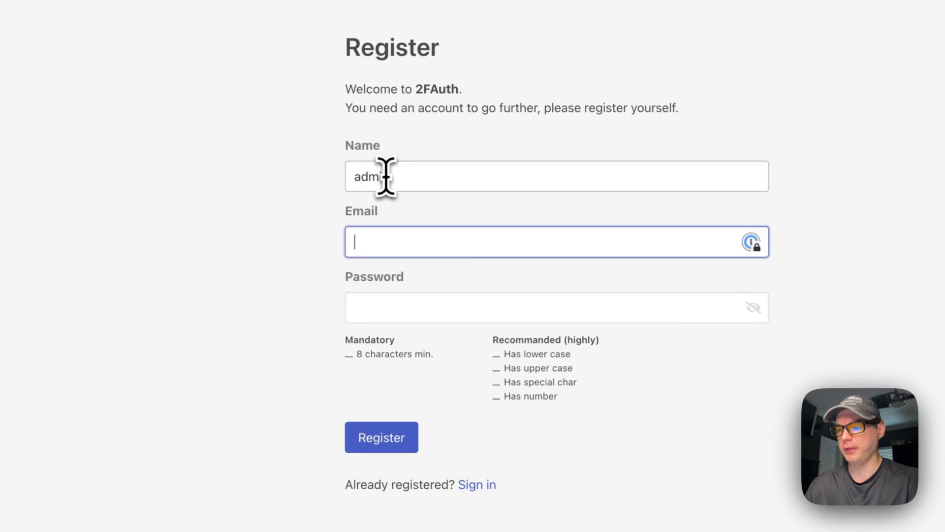
text(admin@example.com)
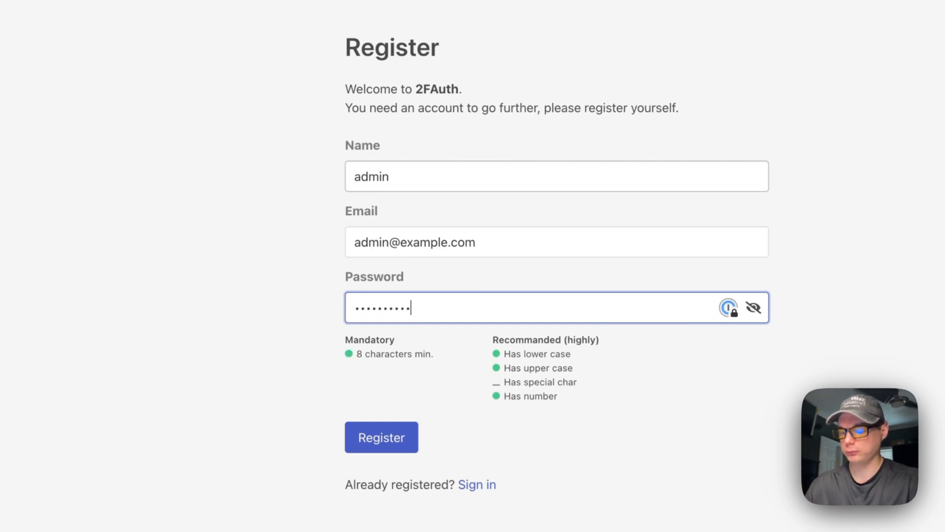
click(381, 437)
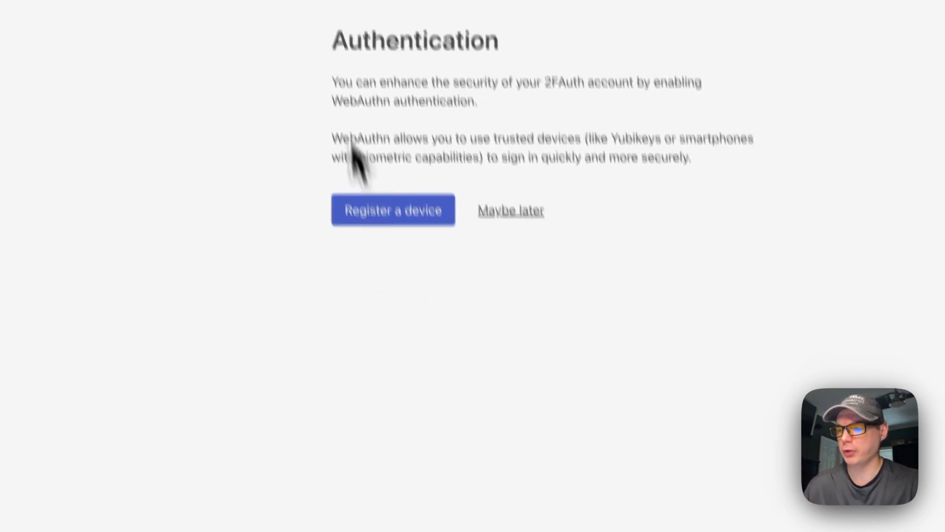
Skip WebAuthn device registration with Maybe later and view the advanced New account form
click(511, 210)
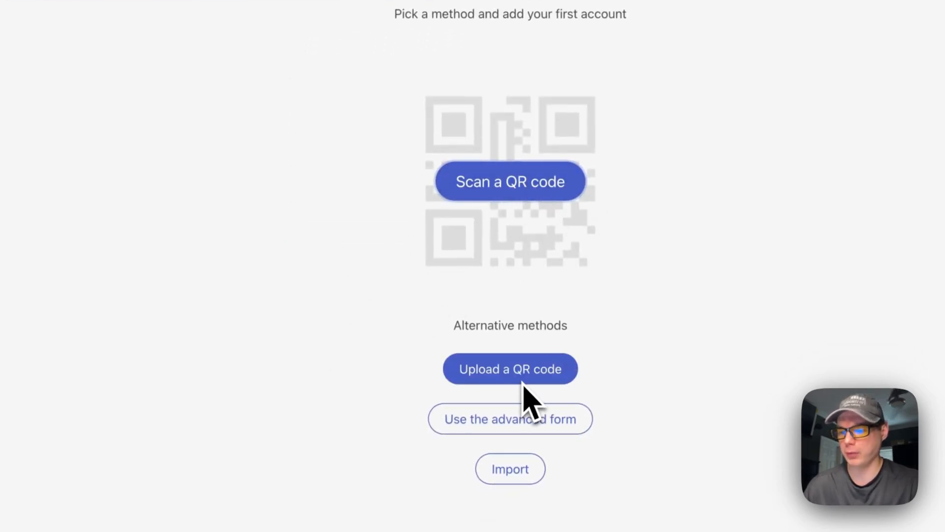
click(510, 418)
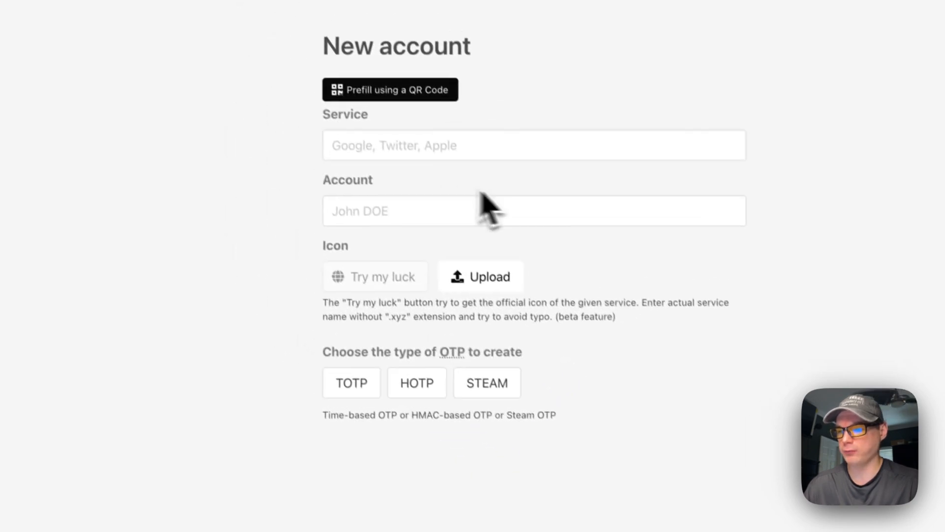
scroll(down, 3)
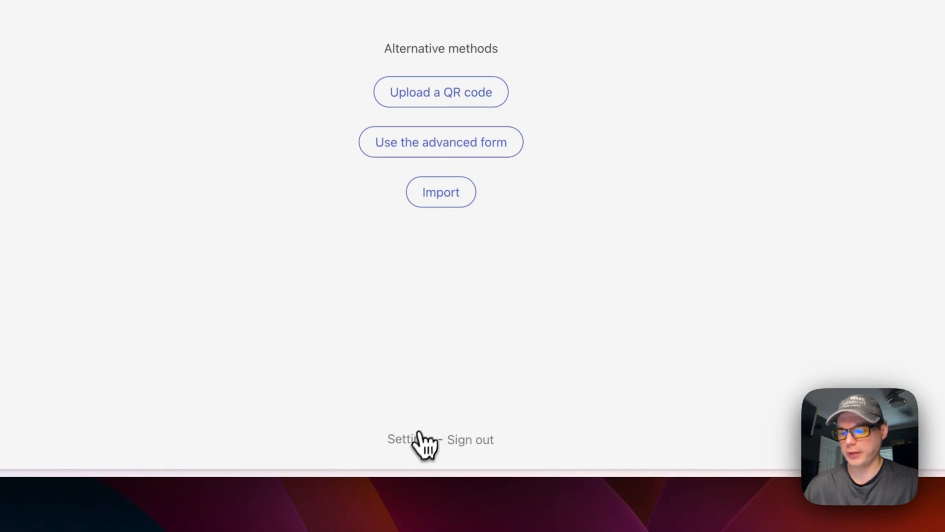
Open 2FAuth settings and switch the account display mode to List
click(400, 438)
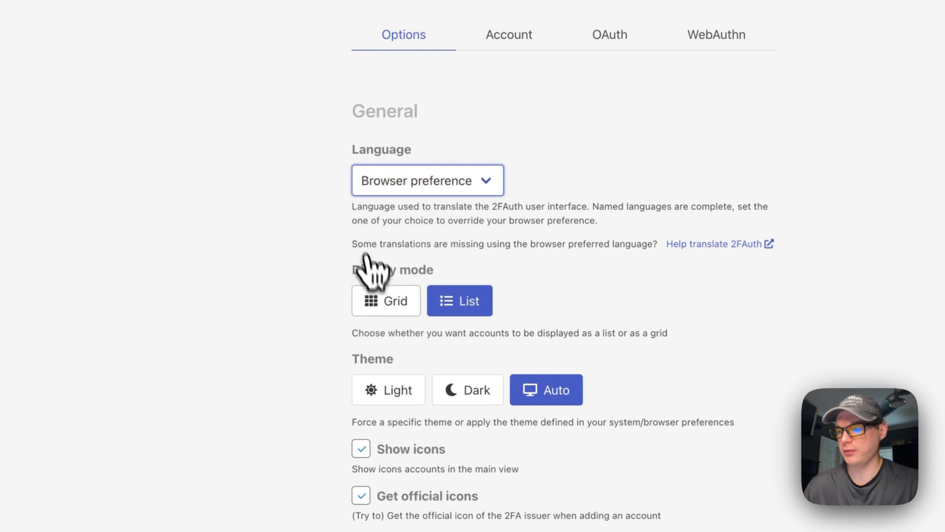
click(386, 301)
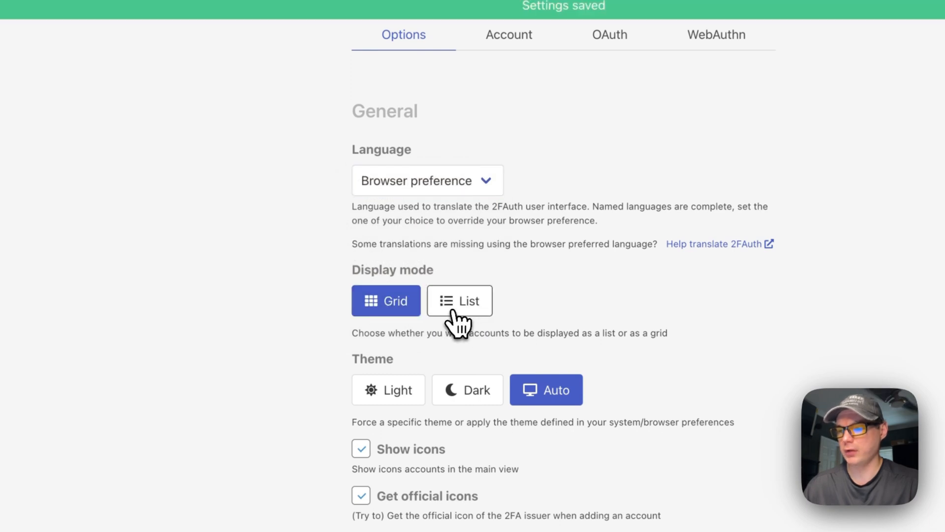
click(460, 300)
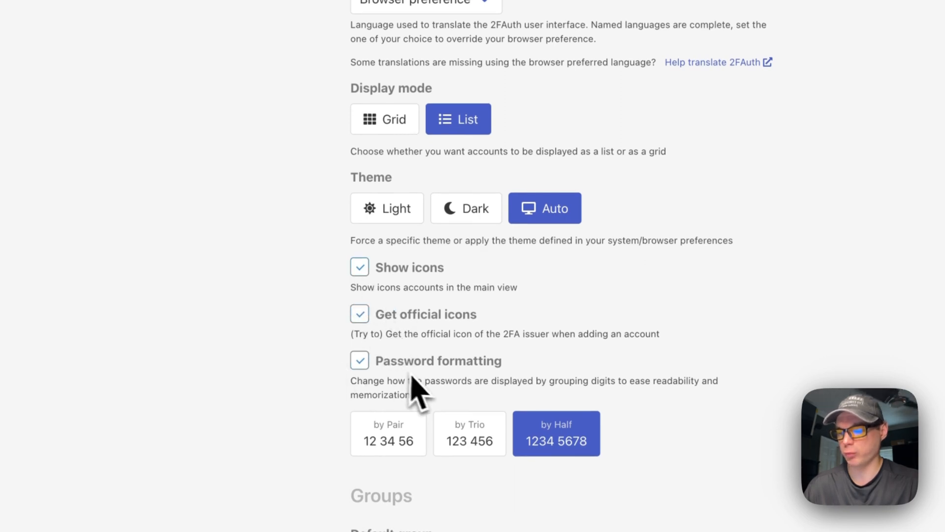
Keep the Auto lock setting at After 15 minutes
scroll(down, 3)
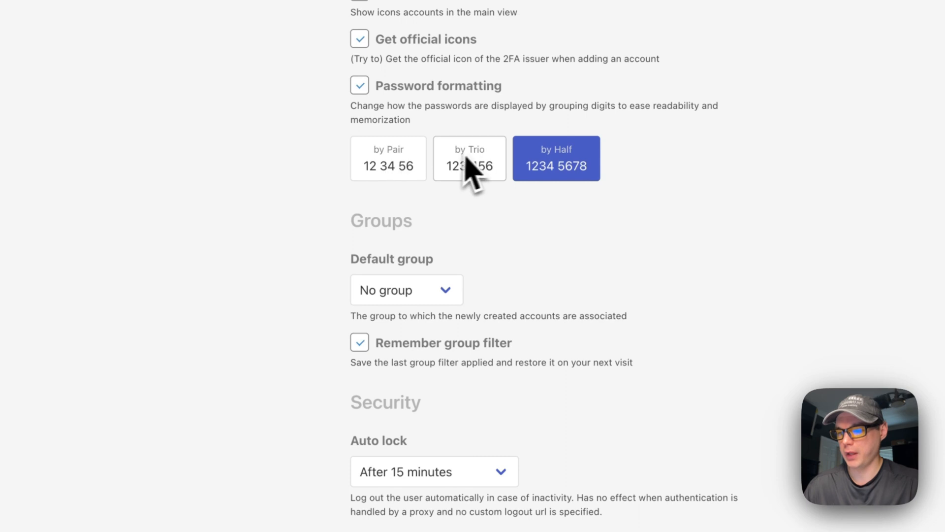
scroll(down, 3)
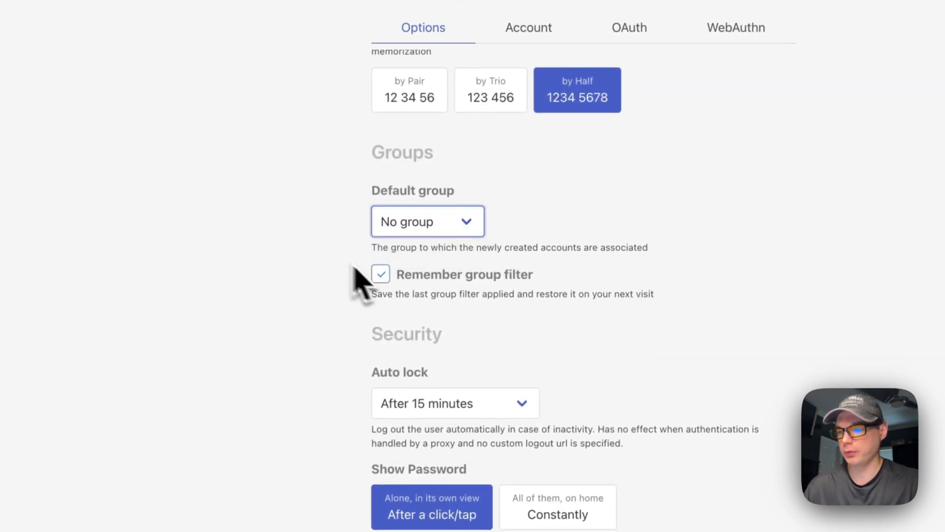
scroll(down, 3)
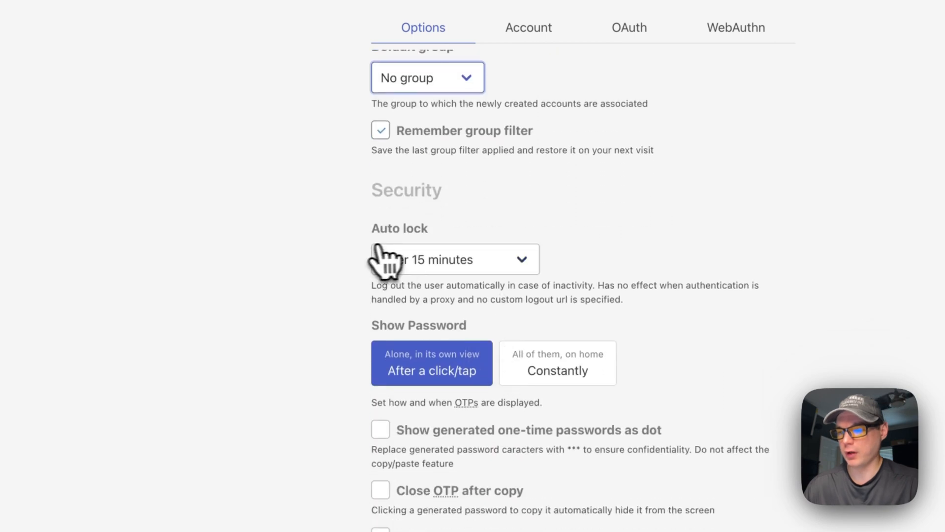
click(452, 259)
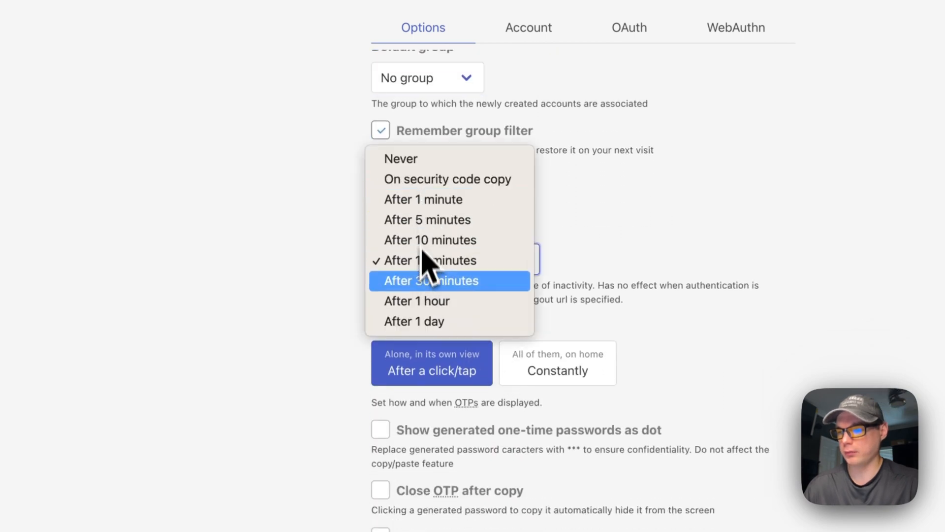
click(429, 260)
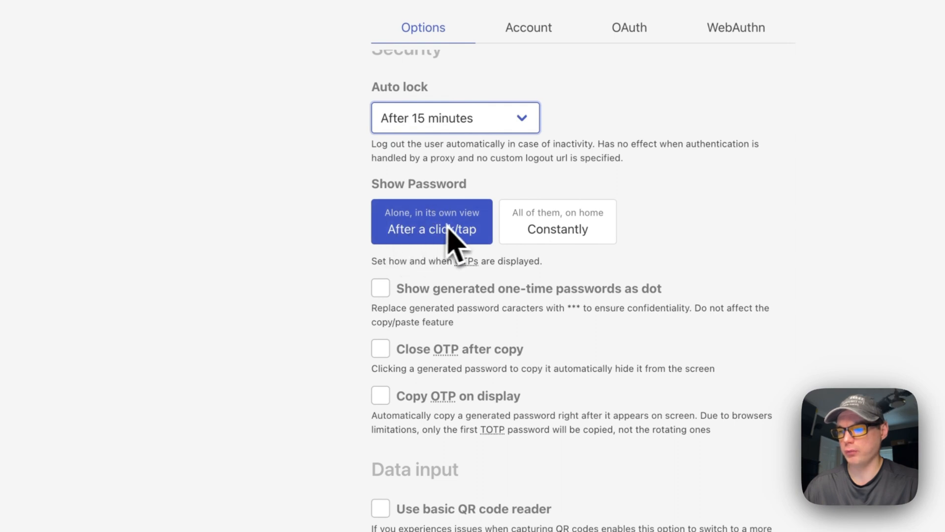
mouse_move(557, 229)
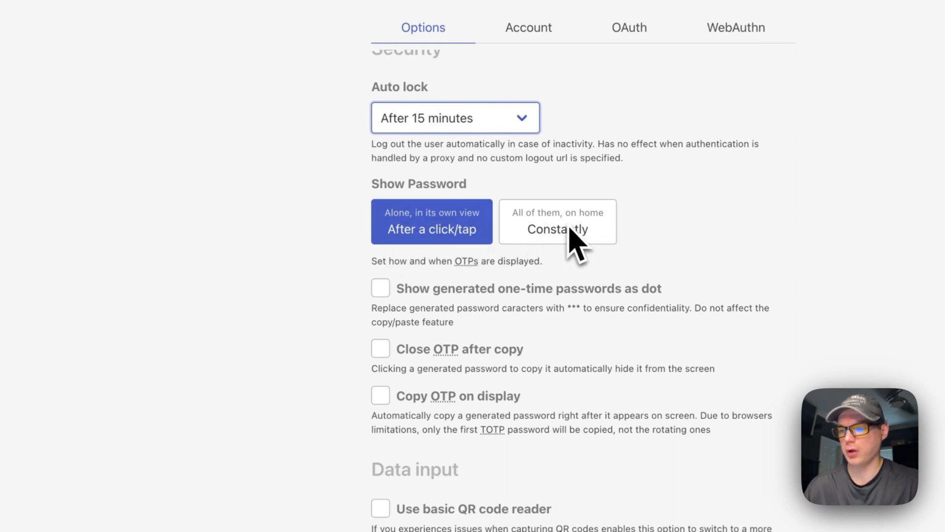
Keep QR code livescan as default input mode and confirm 2FAuth is up-to-date
scroll(down, 3)
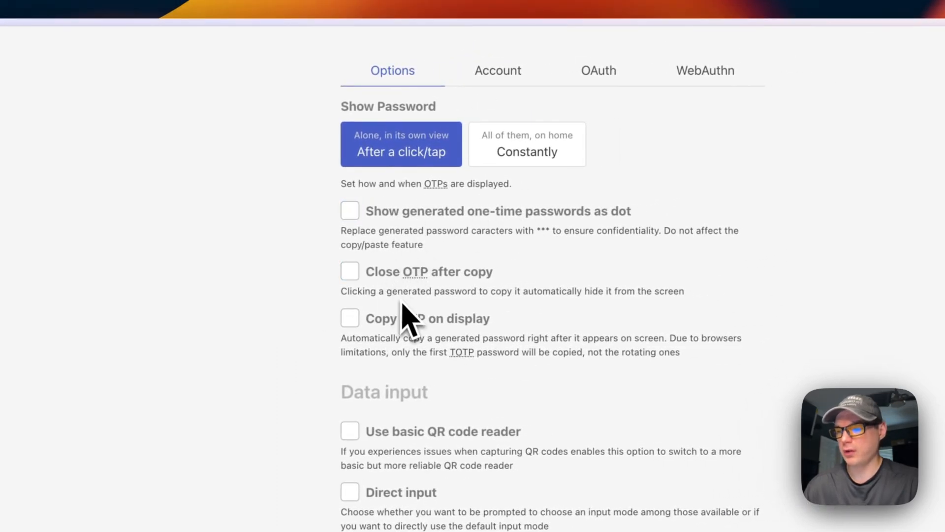
scroll(down, 3)
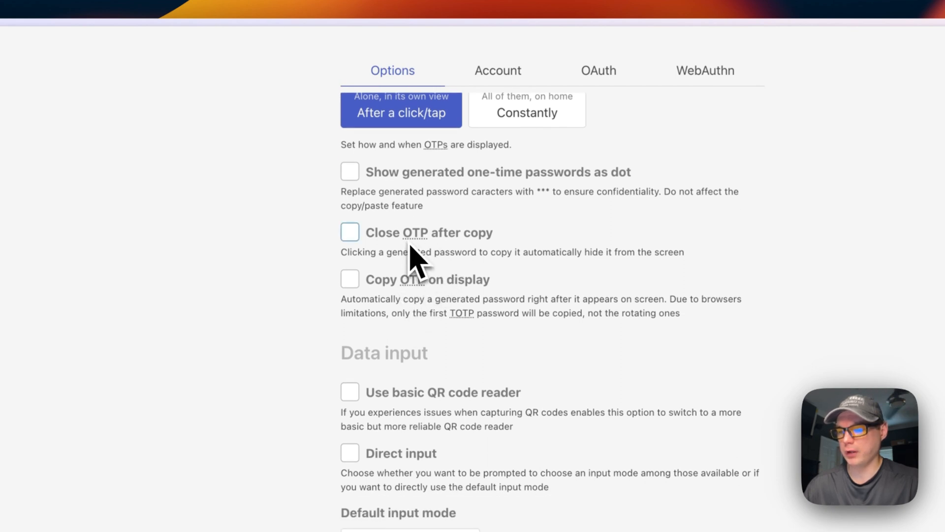
mouse_move(476, 260)
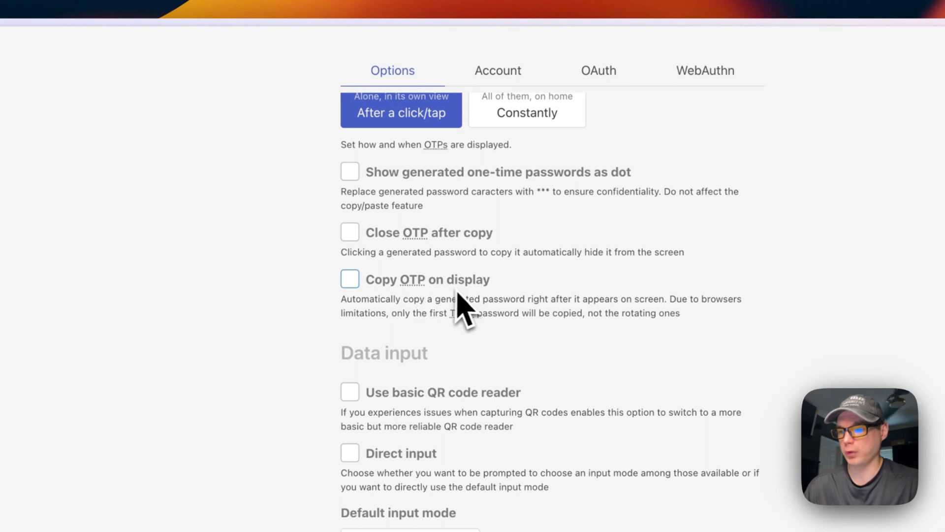
scroll(down, 3)
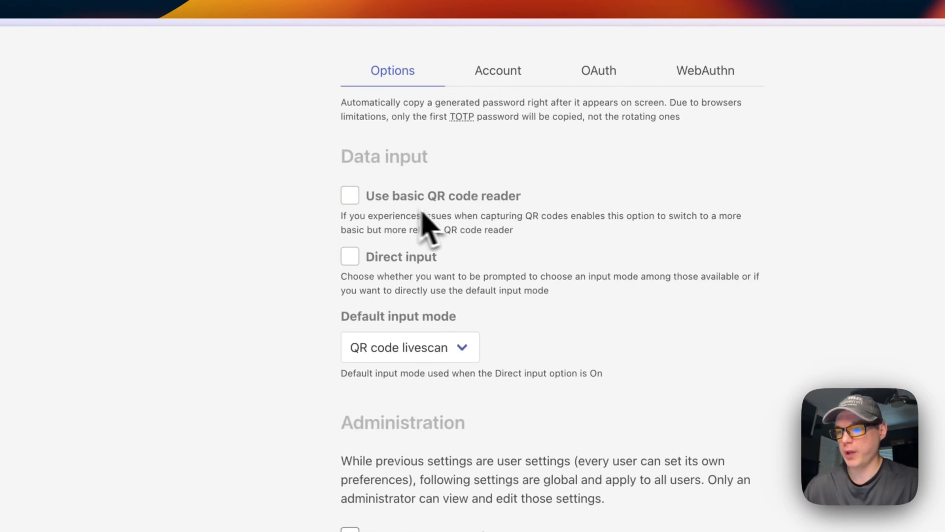
mouse_move(395, 290)
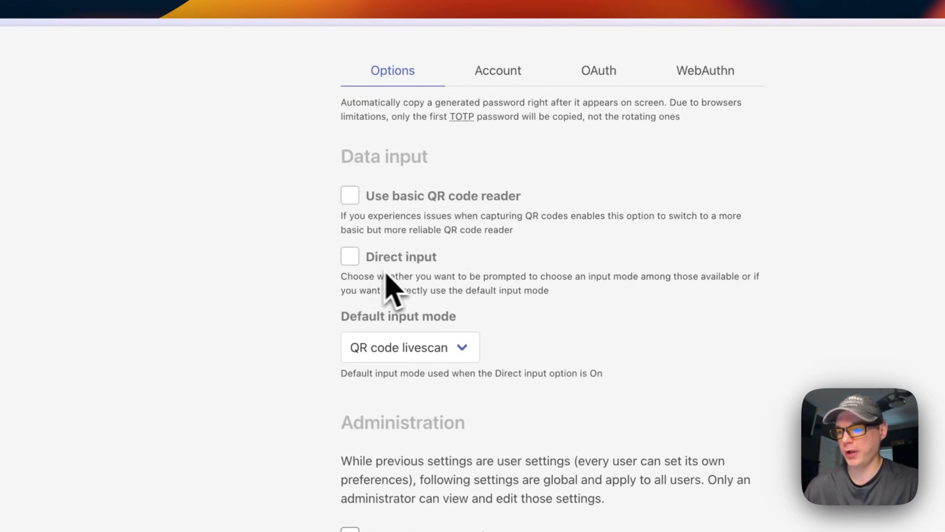
click(409, 347)
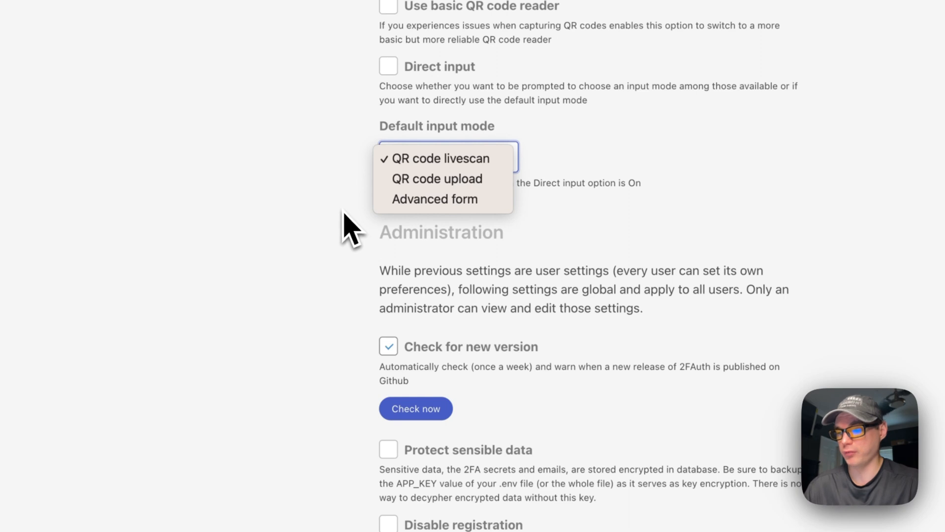
click(443, 158)
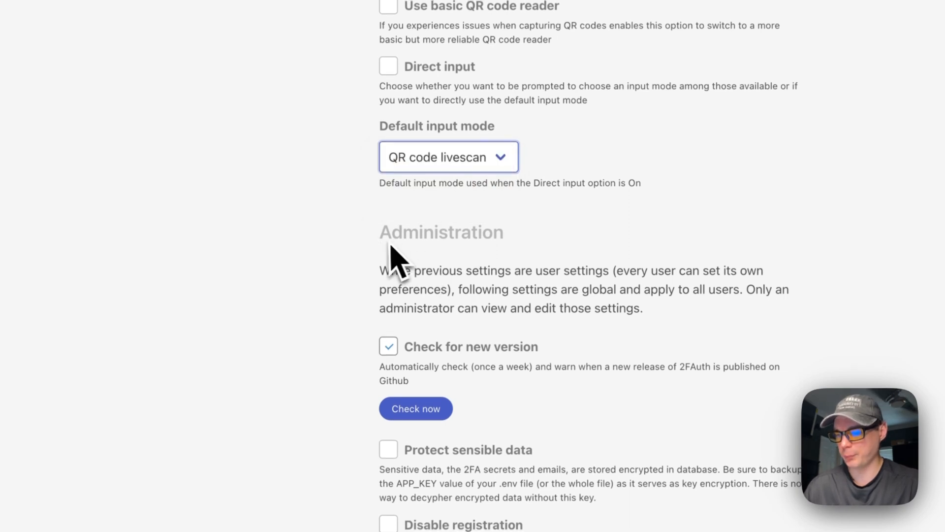
scroll(down, 3)
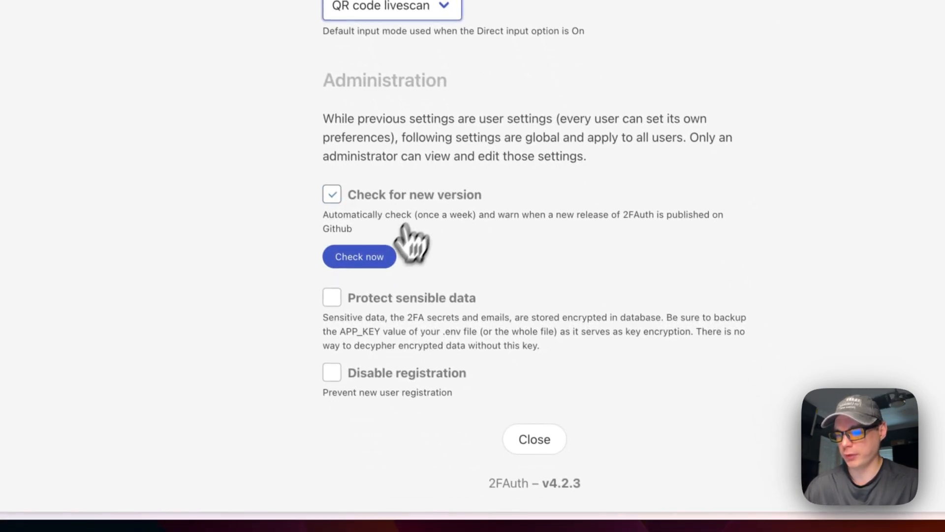
click(359, 256)
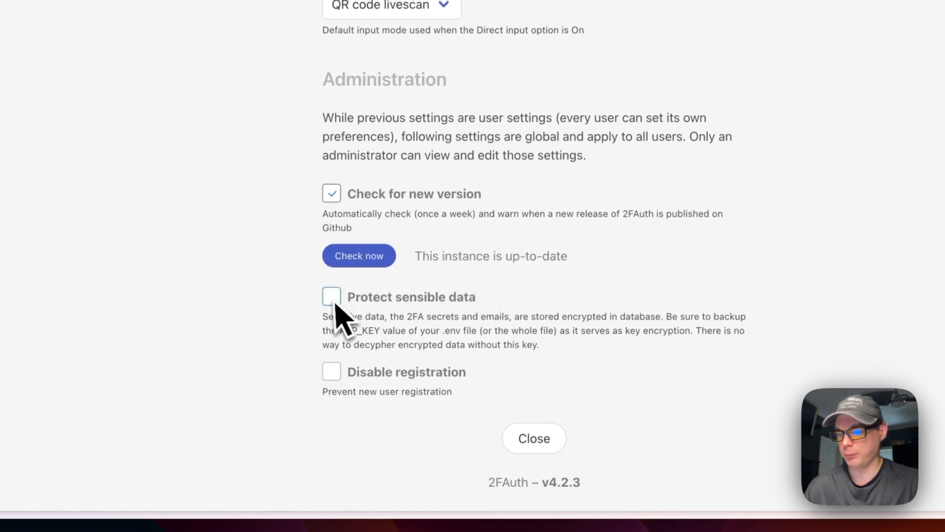
mouse_move(331, 372)
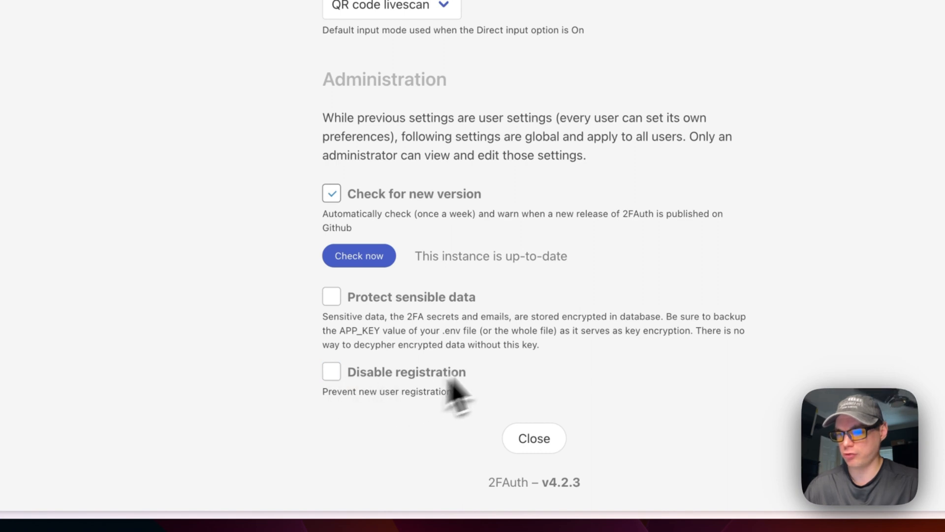
View the Account password and OAuth token pages, ending on WebAuthn security devices
click(499, 107)
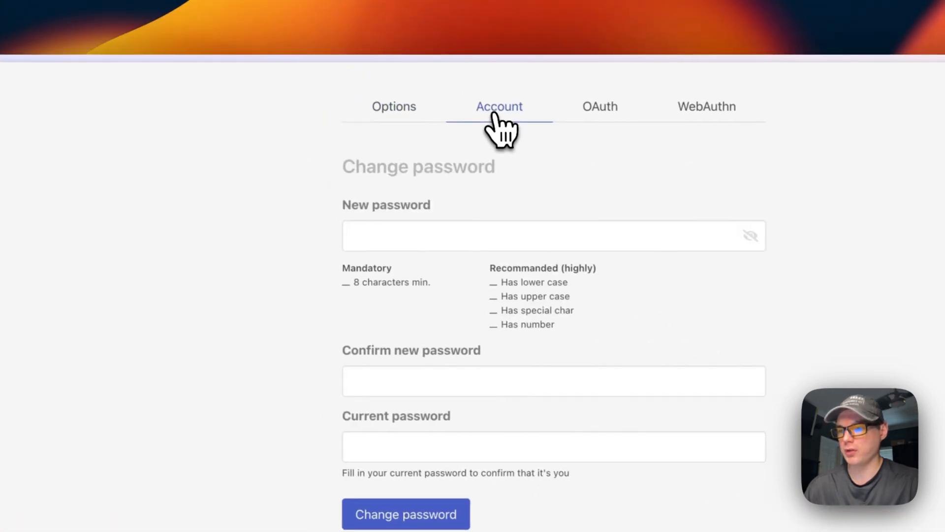
scroll(down, 3)
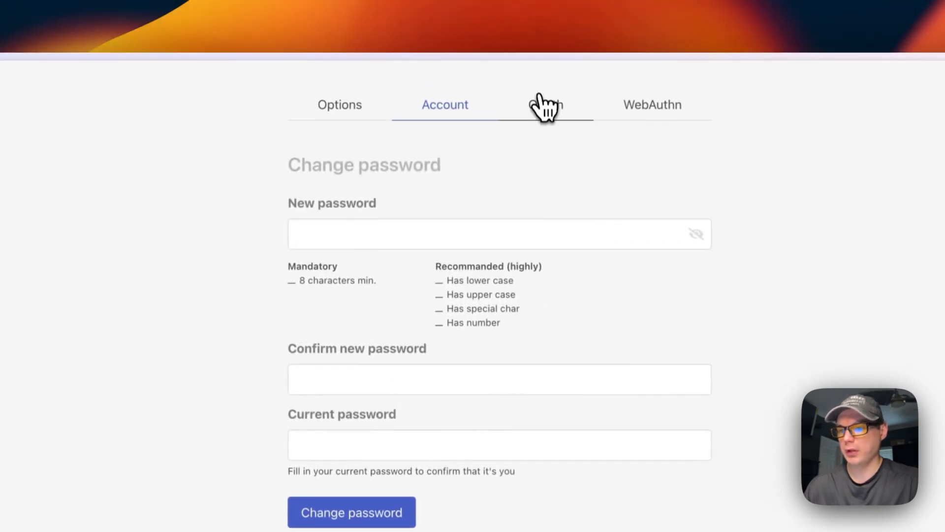
click(545, 105)
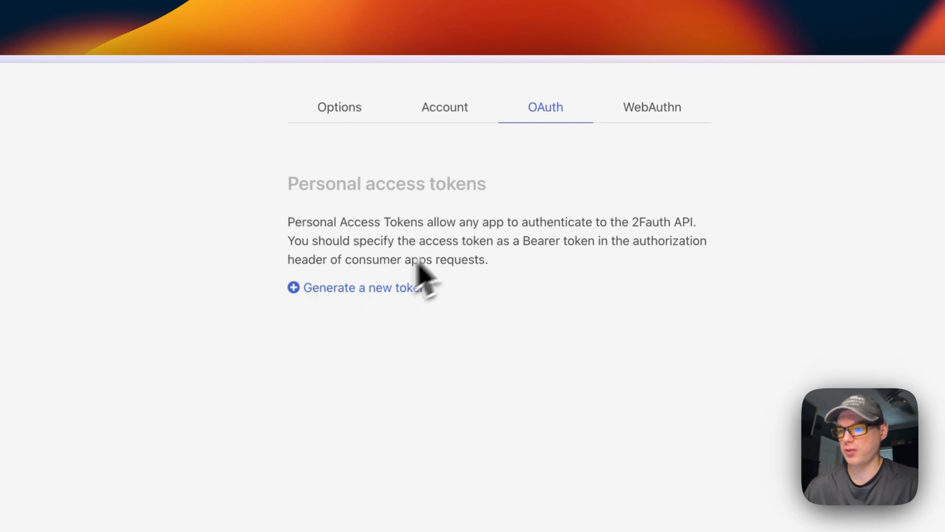
click(650, 107)
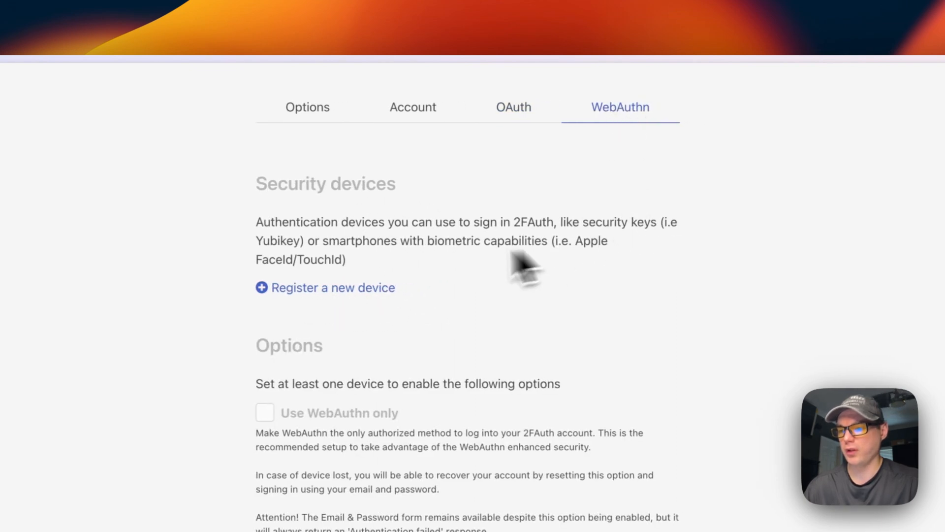
mouse_move(367, 278)
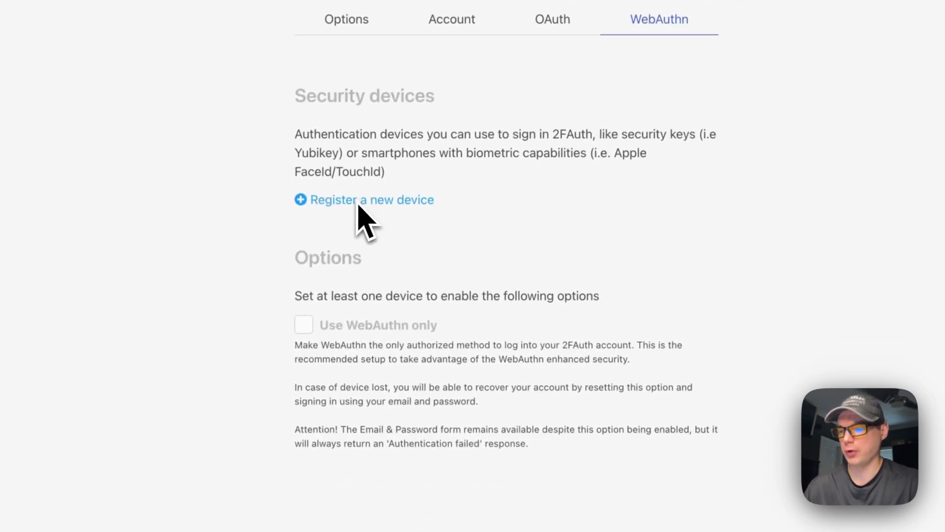
mouse_move(332, 328)
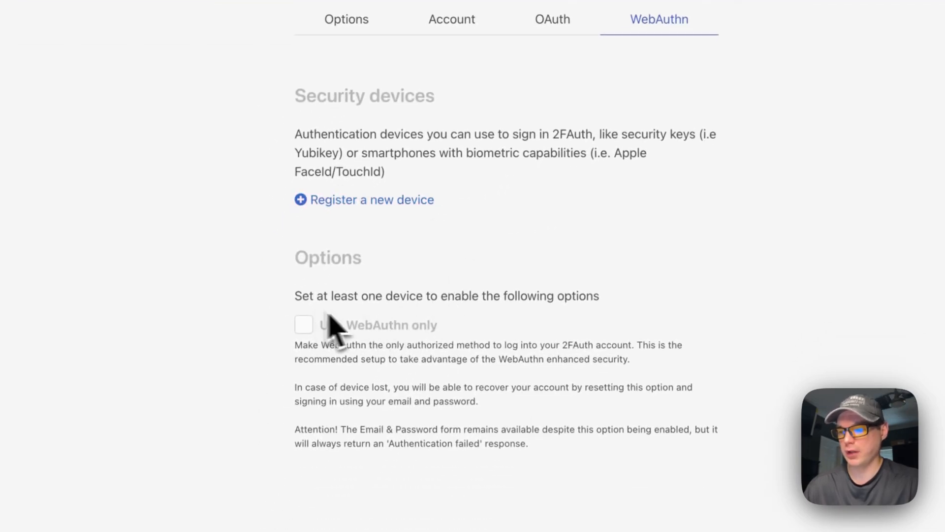
mouse_move(600, 317)
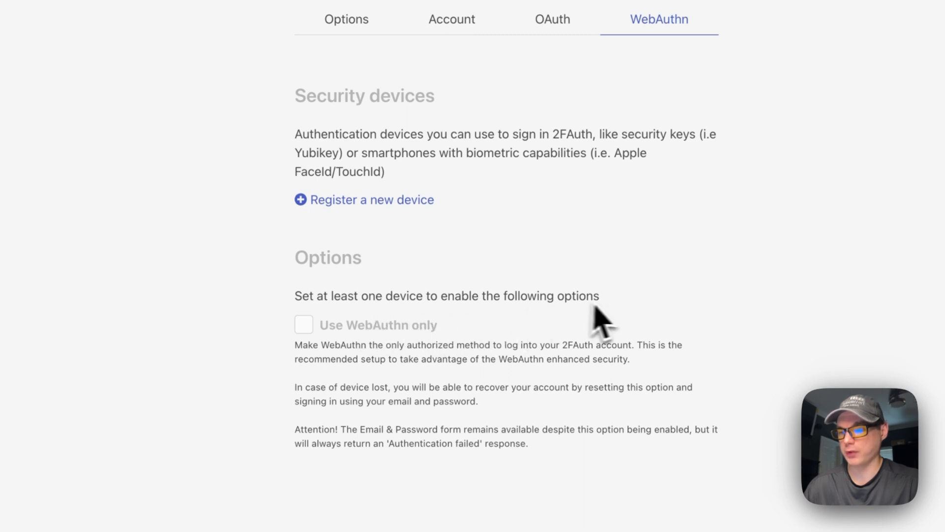
mouse_move(471, 369)
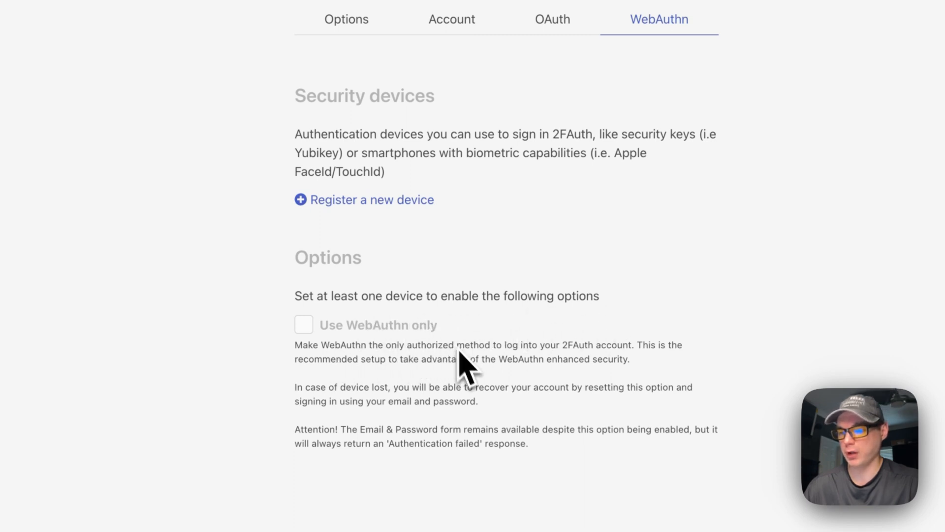